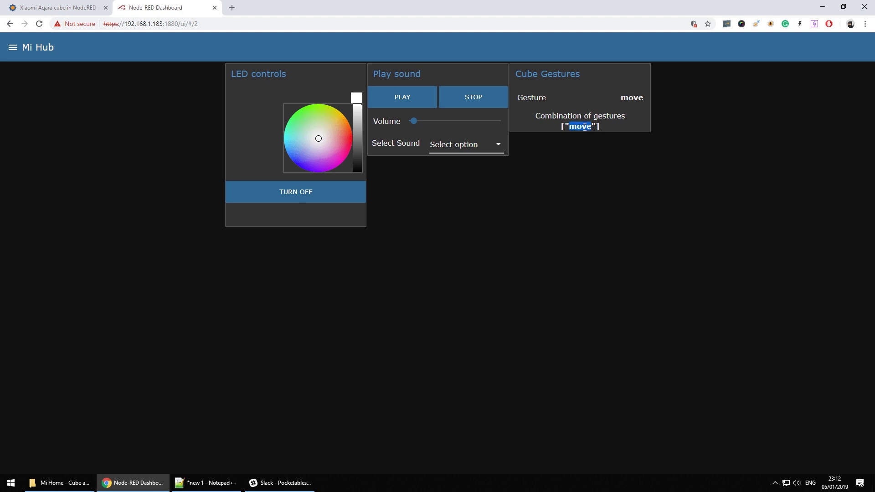
pyautogui.moveTo(611, 200)
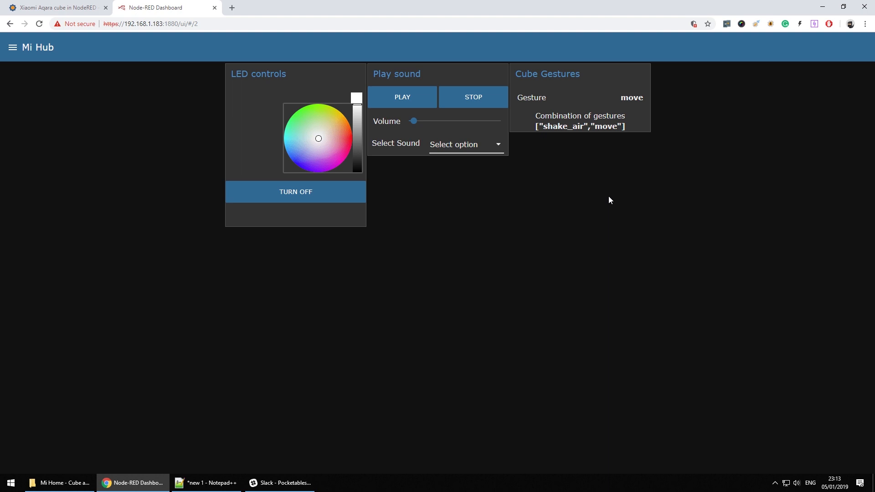
pyautogui.moveTo(631, 96)
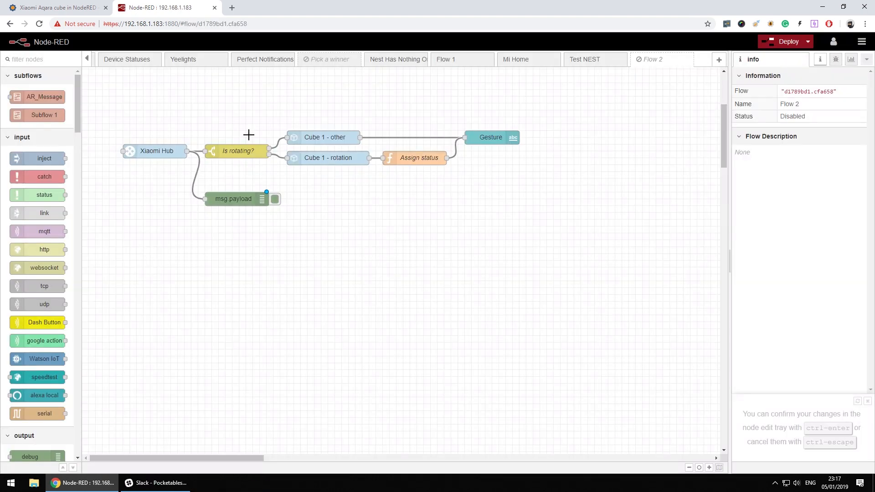
pyautogui.moveTo(256, 145)
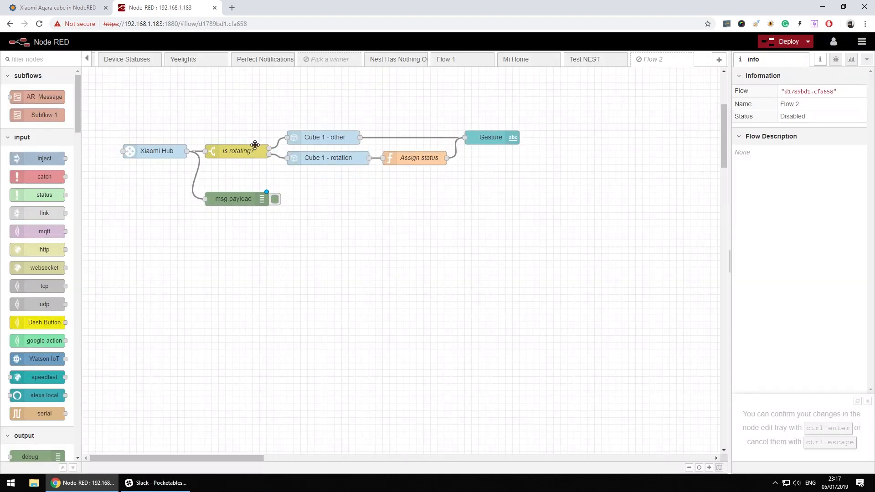
pyautogui.click(155, 151)
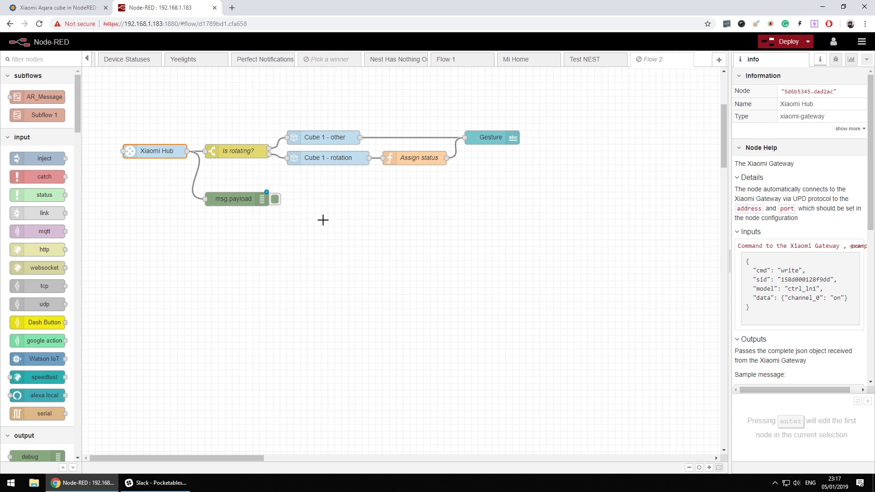
pyautogui.moveTo(317, 222)
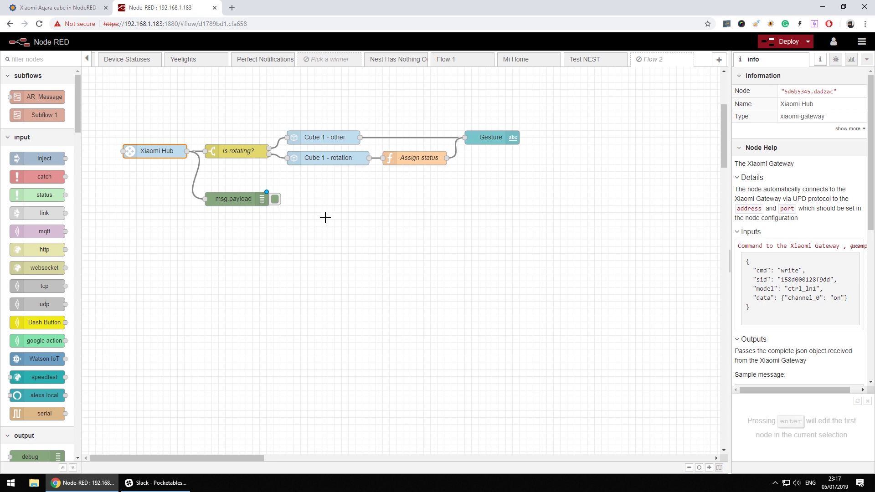
pyautogui.moveTo(315, 219)
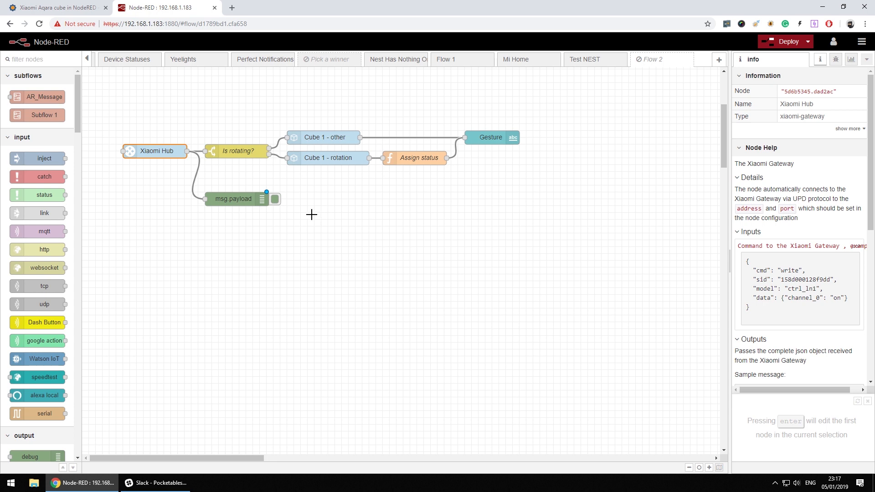
pyautogui.moveTo(163, 483)
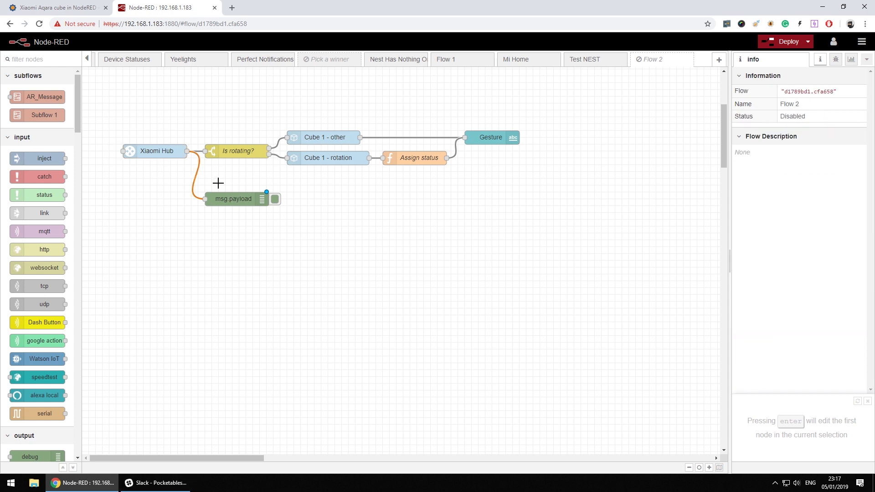
pyautogui.click(233, 199)
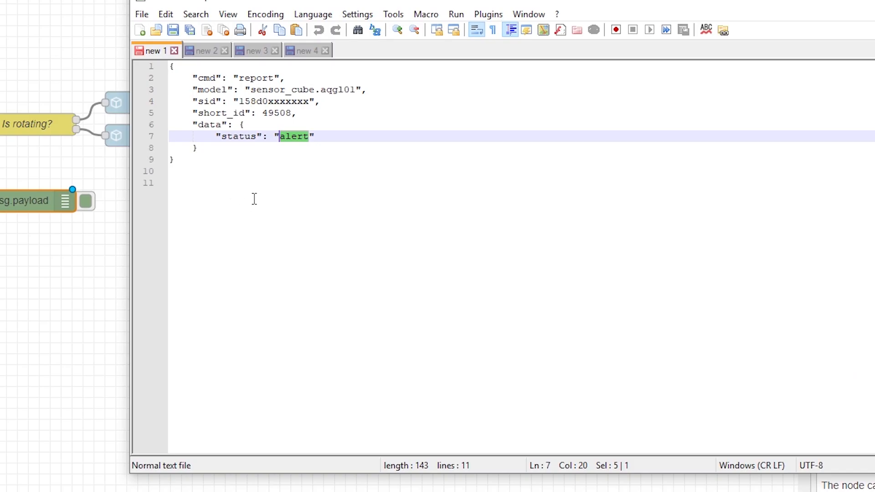
# Highlight the data key and the alert status value in the alert sample report
pyautogui.click(313, 136)
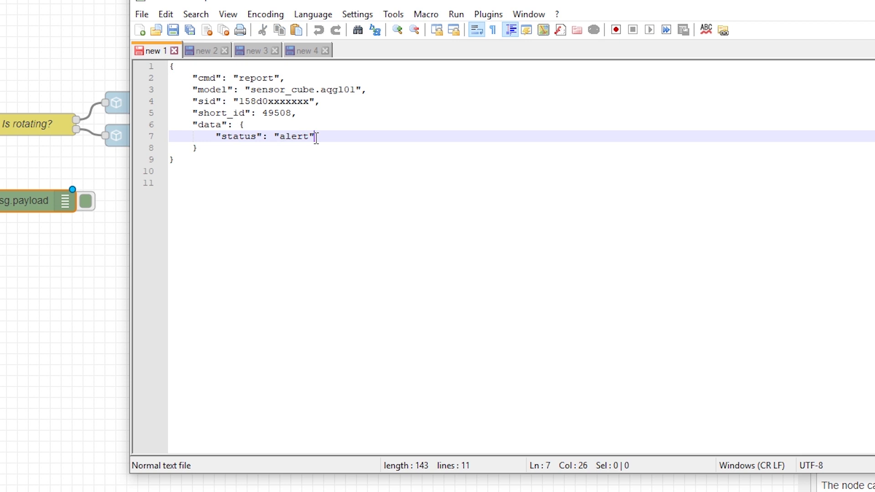
pyautogui.doubleClick(211, 124)
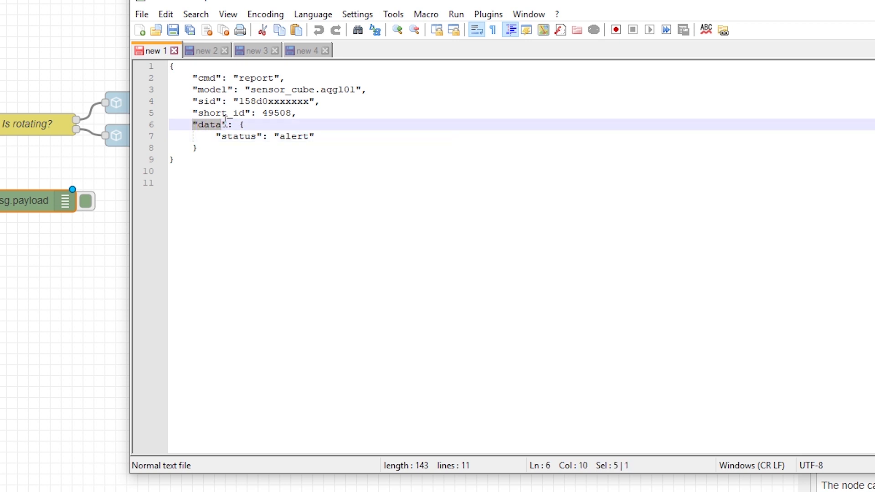
pyautogui.click(310, 135)
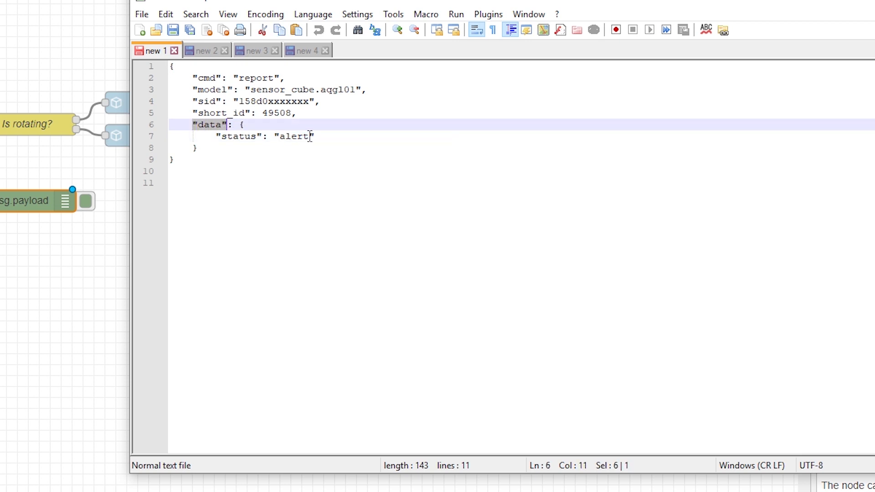
pyautogui.doubleClick(292, 136)
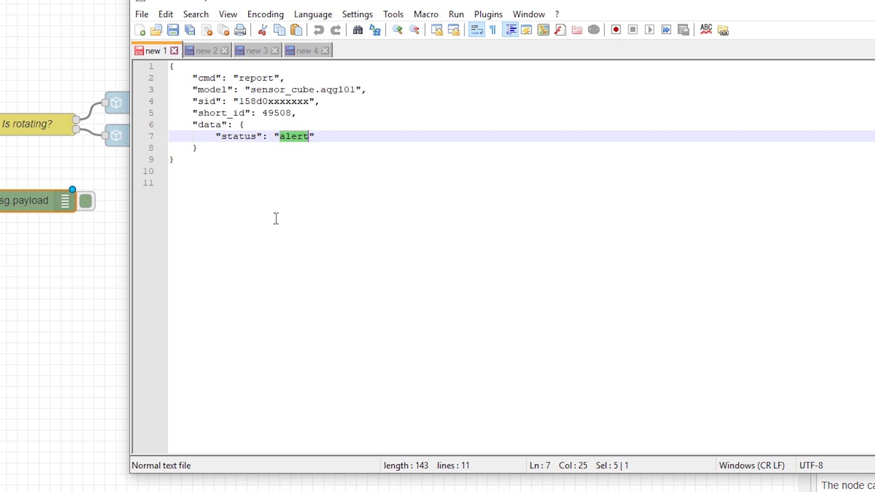
pyautogui.moveTo(273, 227)
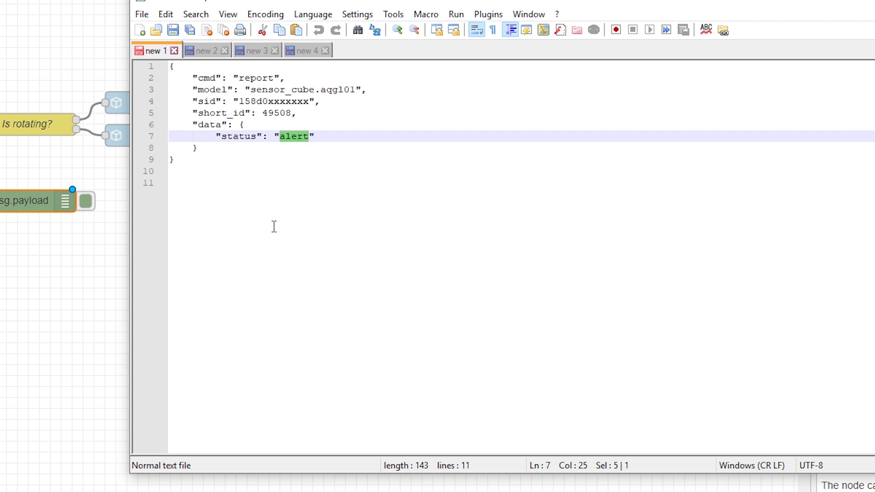
pyautogui.moveTo(283, 220)
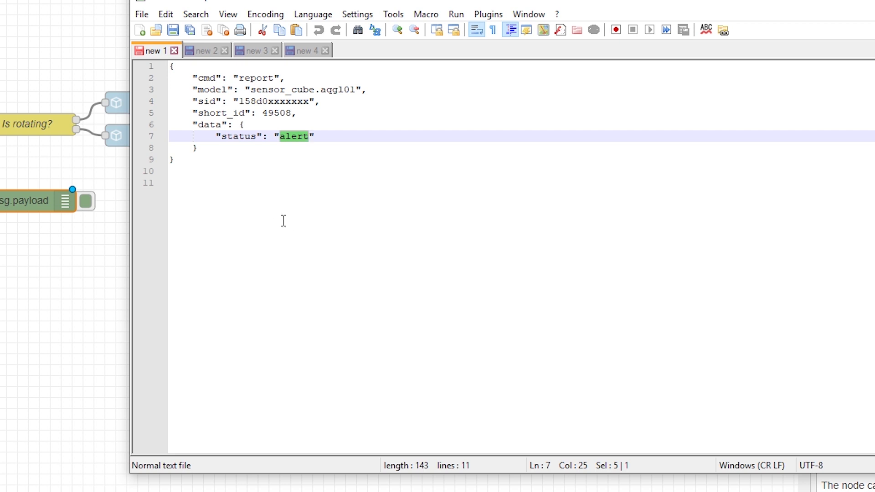
# Show the move sample report and highlight its move status value
pyautogui.click(205, 50)
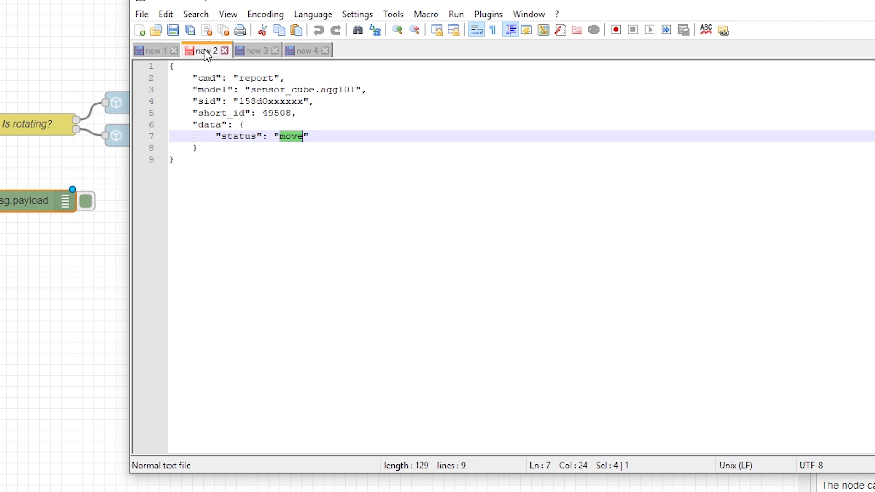
pyautogui.doubleClick(255, 78)
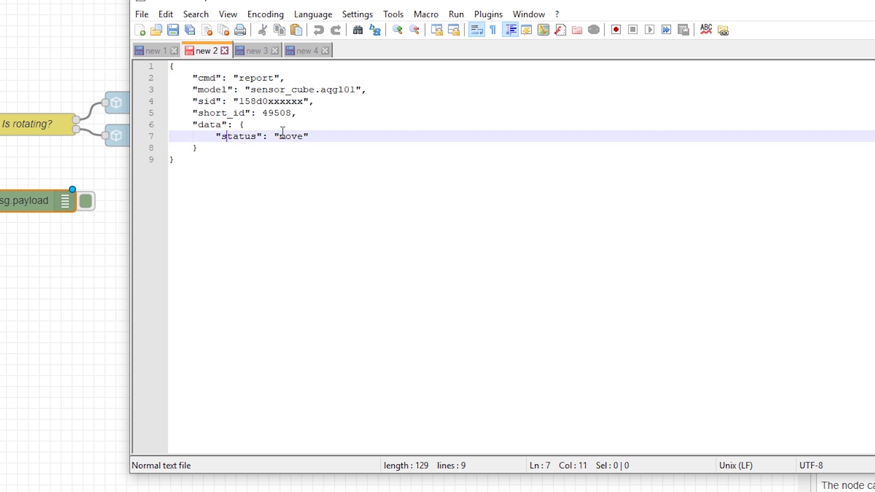
pyautogui.doubleClick(290, 136)
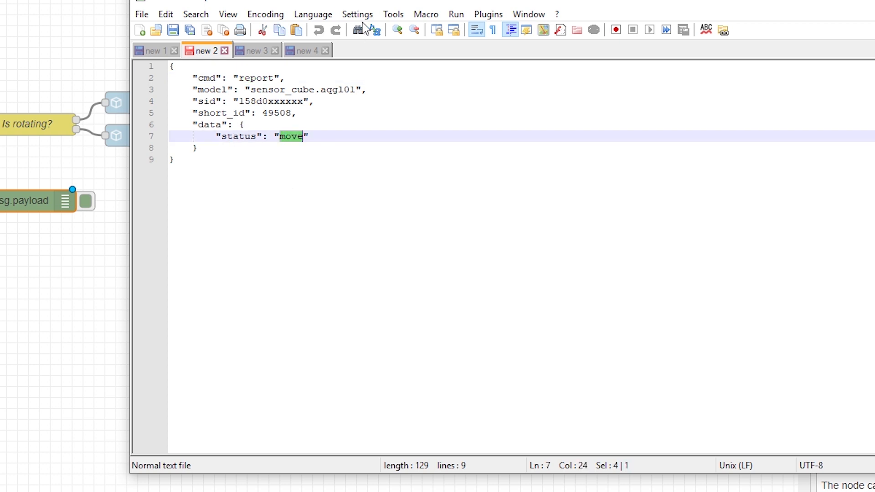
pyautogui.moveTo(336, 145)
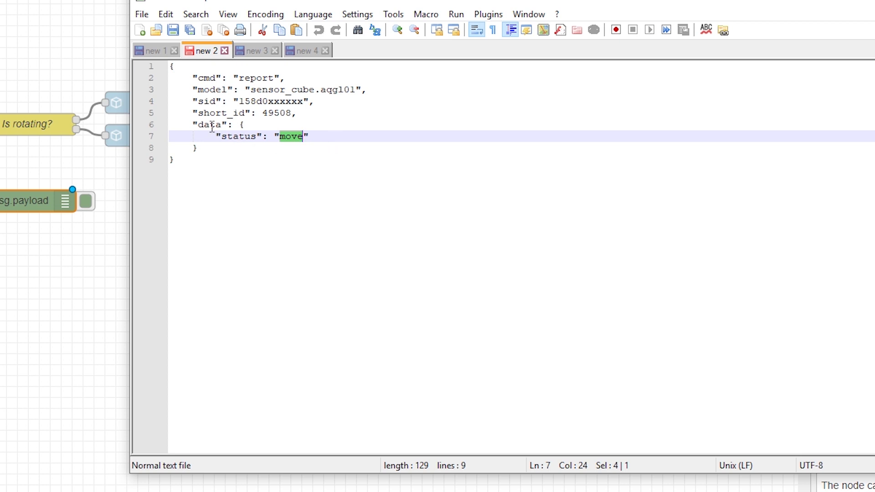
# Show the rotate sample report and highlight the rotate key and its -27,500 value
pyautogui.click(254, 50)
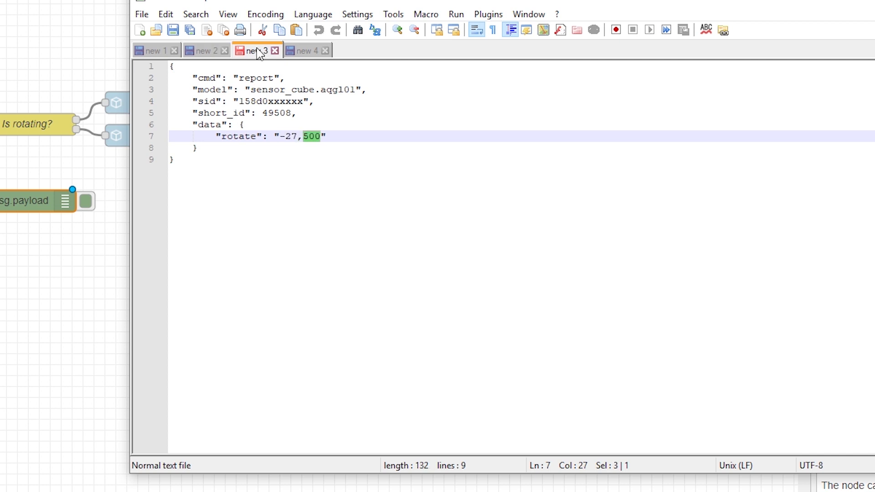
pyautogui.moveTo(242, 143)
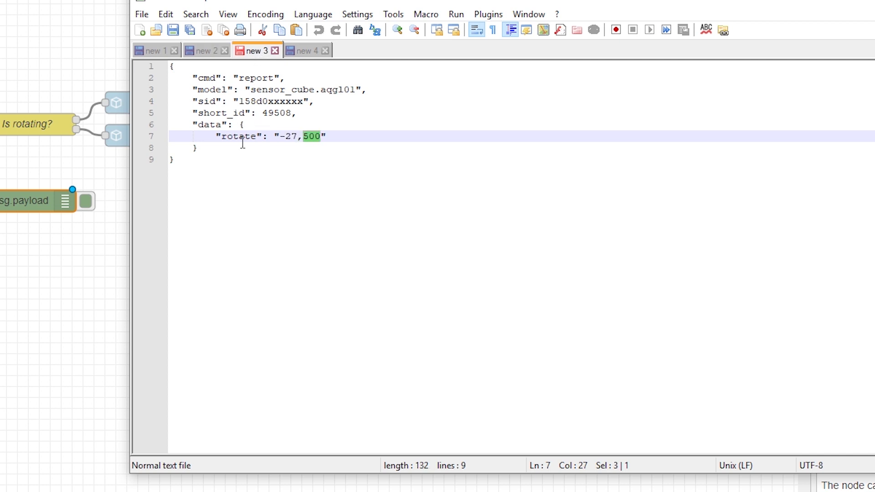
pyautogui.doubleClick(237, 135)
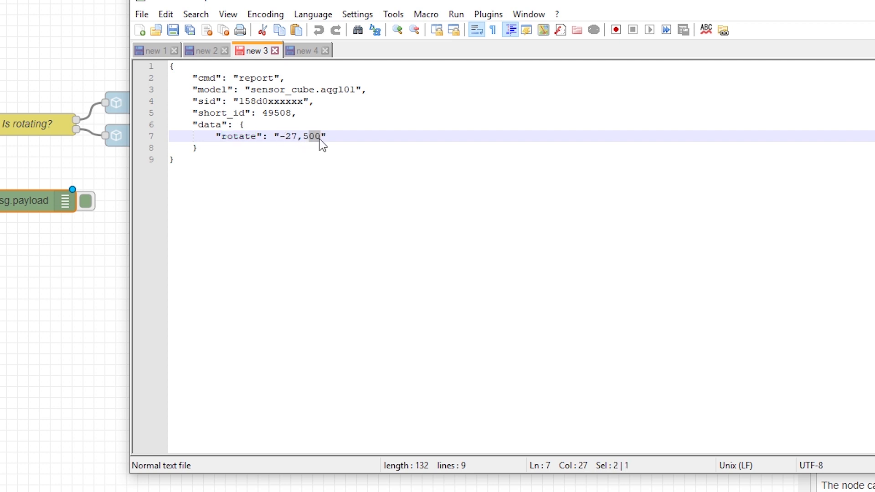
pyautogui.doubleClick(311, 136)
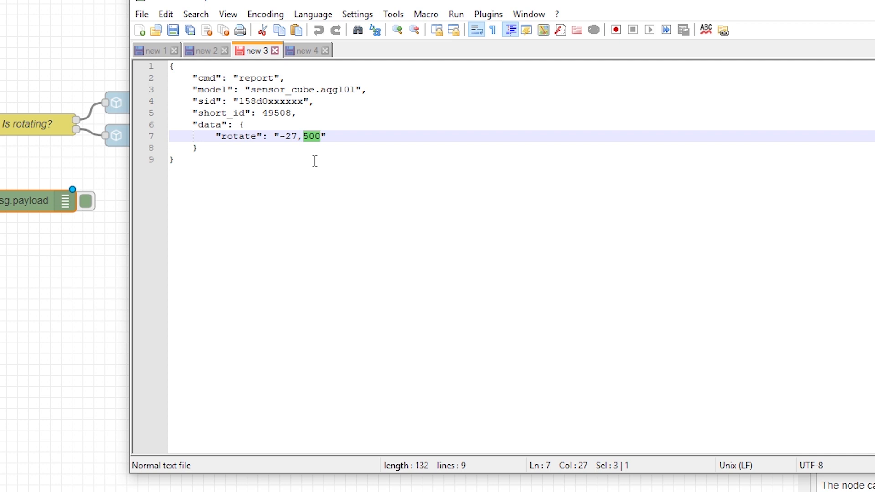
pyautogui.click(226, 135)
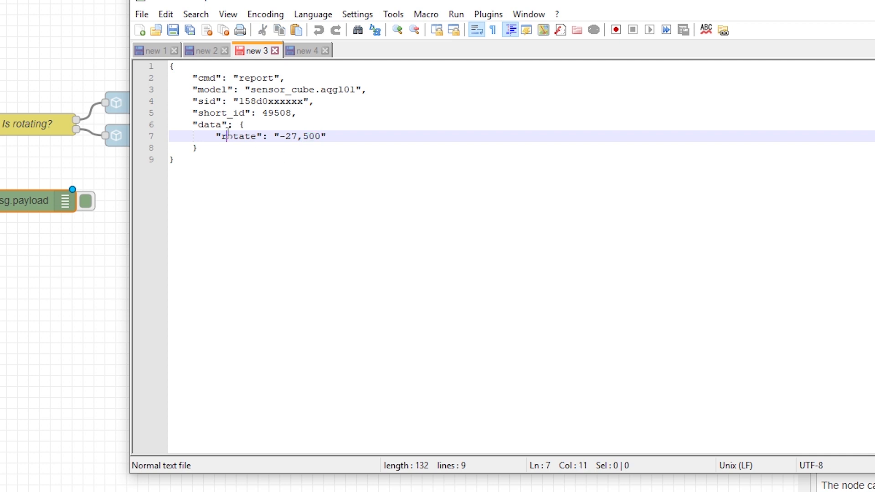
pyautogui.doubleClick(238, 135)
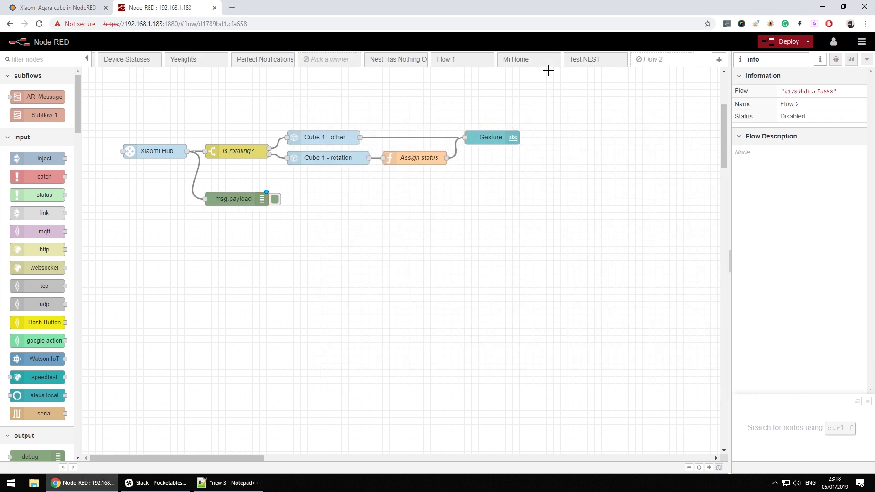
pyautogui.moveTo(757, 124)
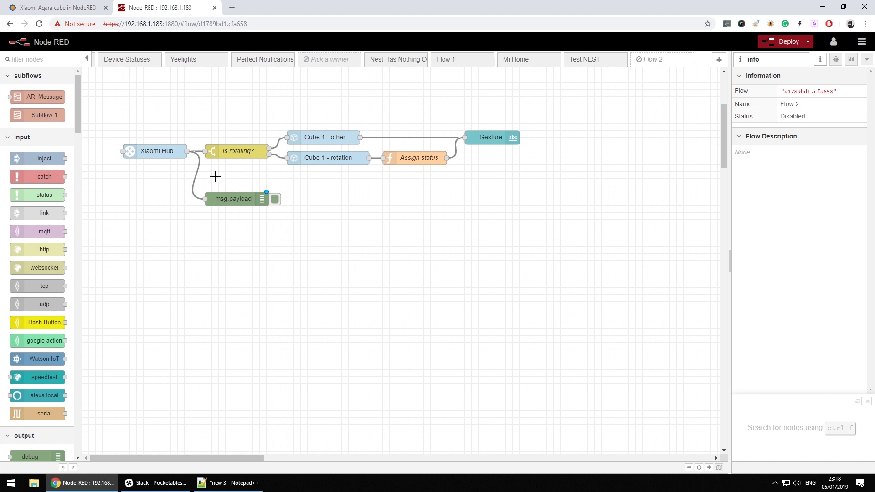
# Select the Cube 1 - other node, then bring the sample reports back into view
pyautogui.click(418, 157)
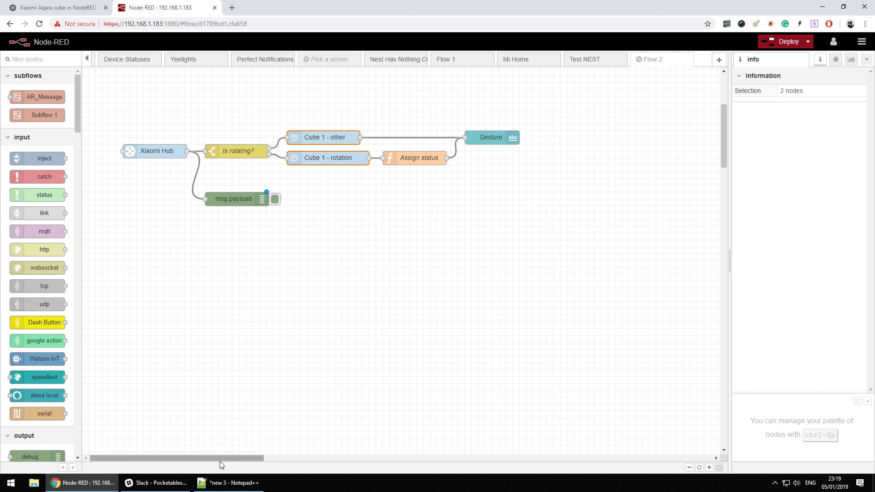
pyautogui.click(228, 483)
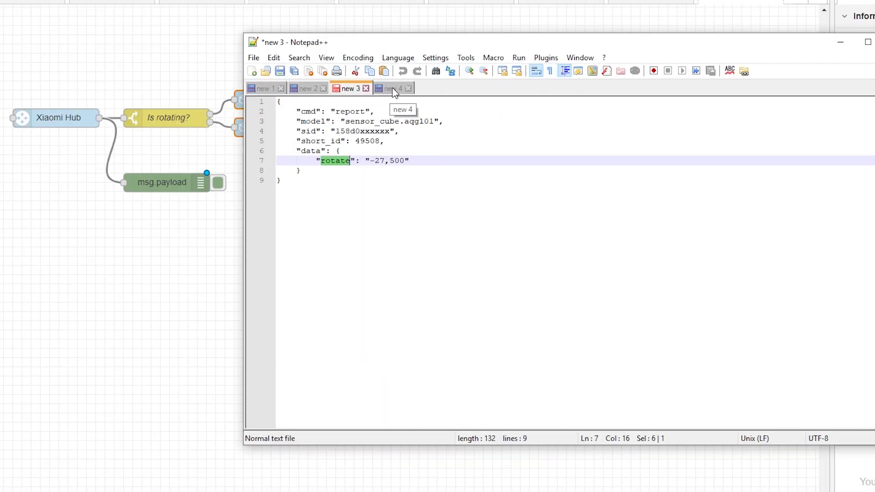
# Compare Cube 1 - other's Just values output with the sample JSON, highlighting the value high
pyautogui.click(391, 88)
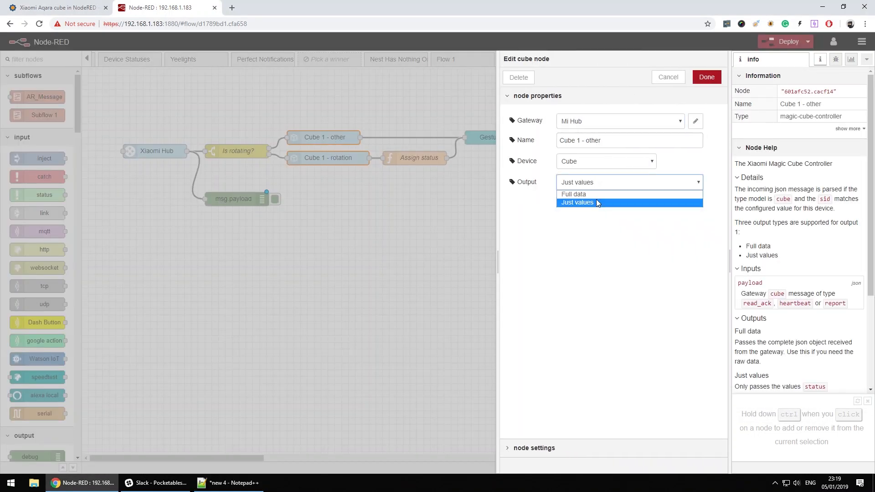
pyautogui.click(577, 203)
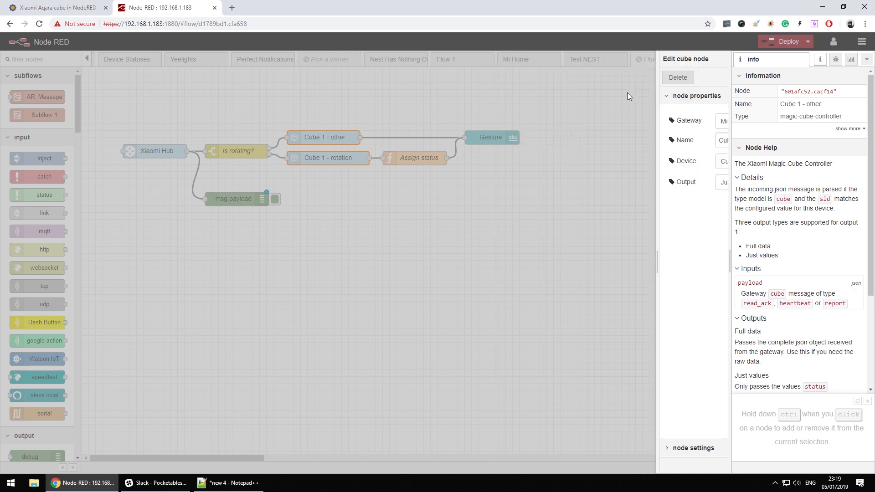
pyautogui.click(227, 483)
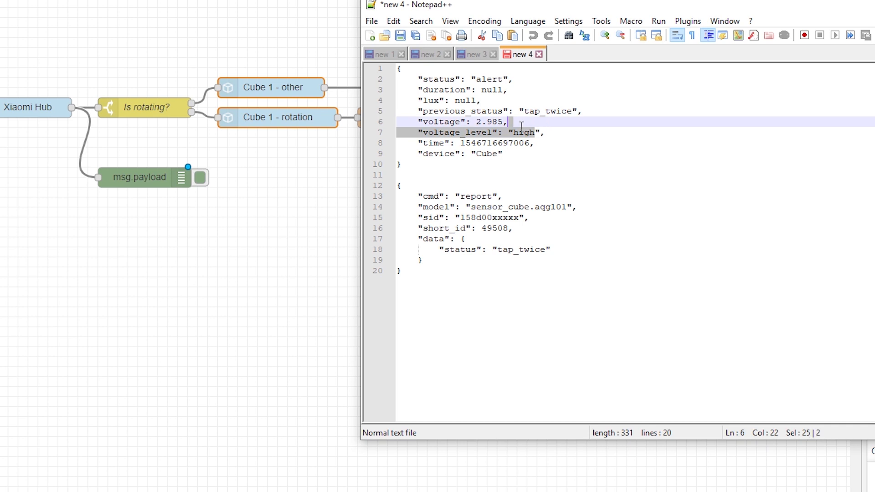
pyautogui.click(525, 132)
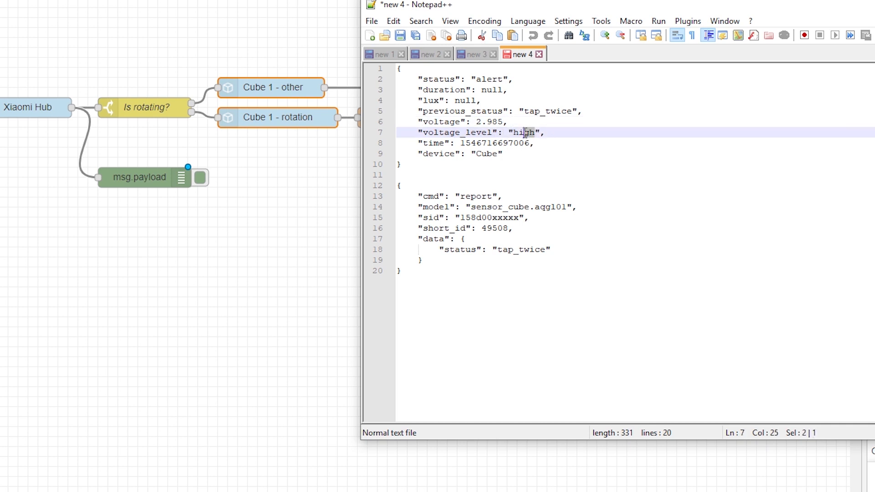
pyautogui.doubleClick(524, 132)
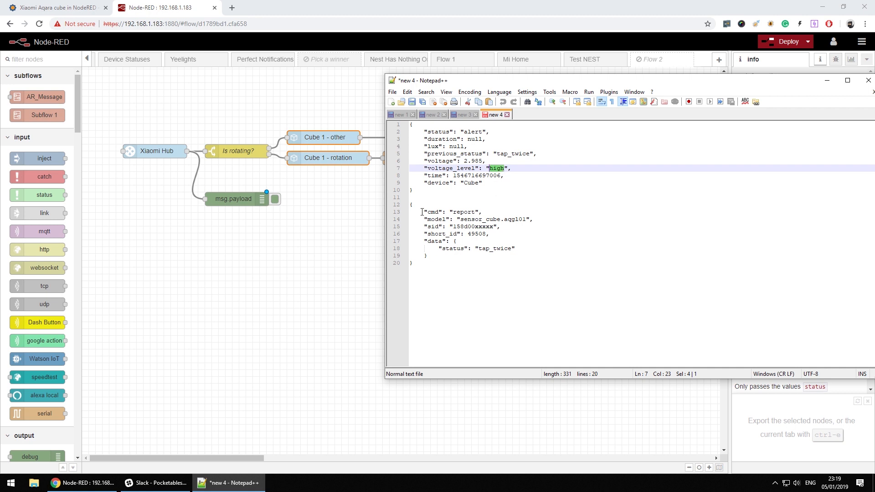
# Keep Cube 1 - other's Output on Just values, confirm it, and select the Is rotating? switch
pyautogui.click(628, 182)
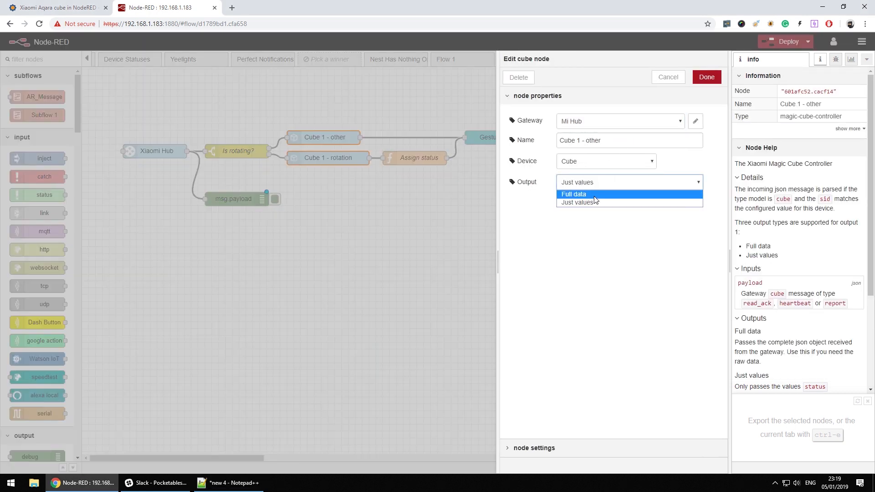
pyautogui.click(578, 203)
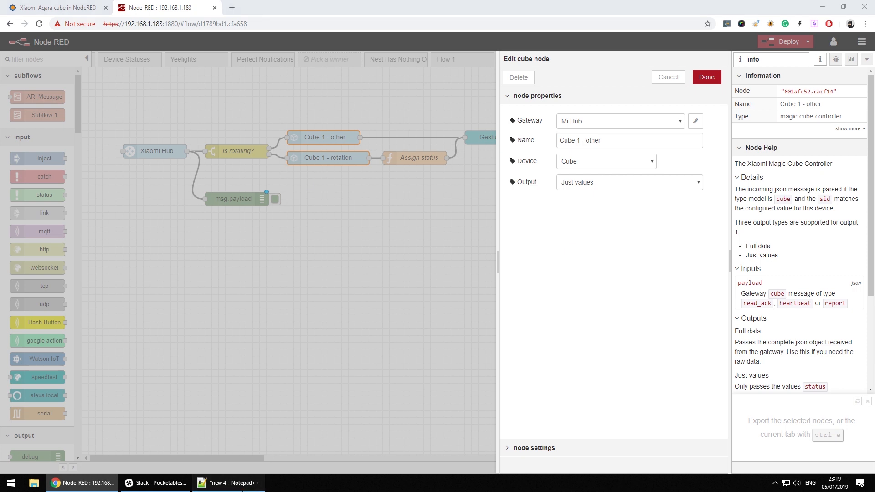
pyautogui.click(227, 483)
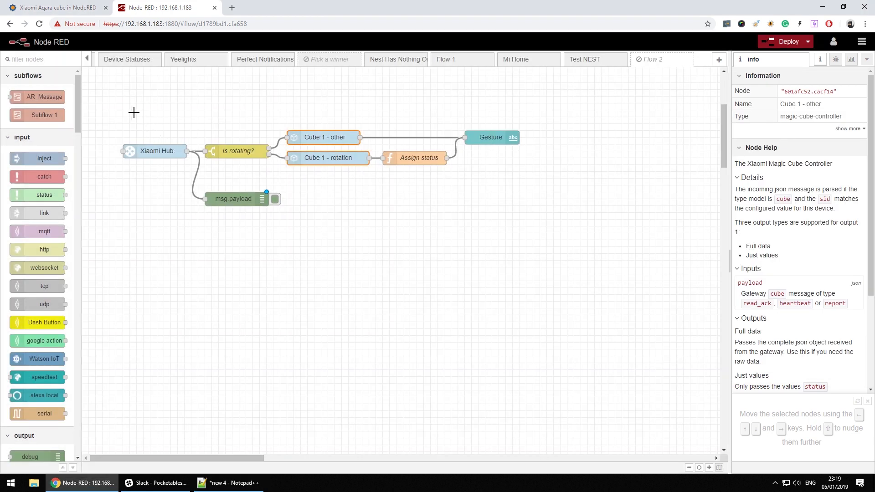
pyautogui.click(237, 150)
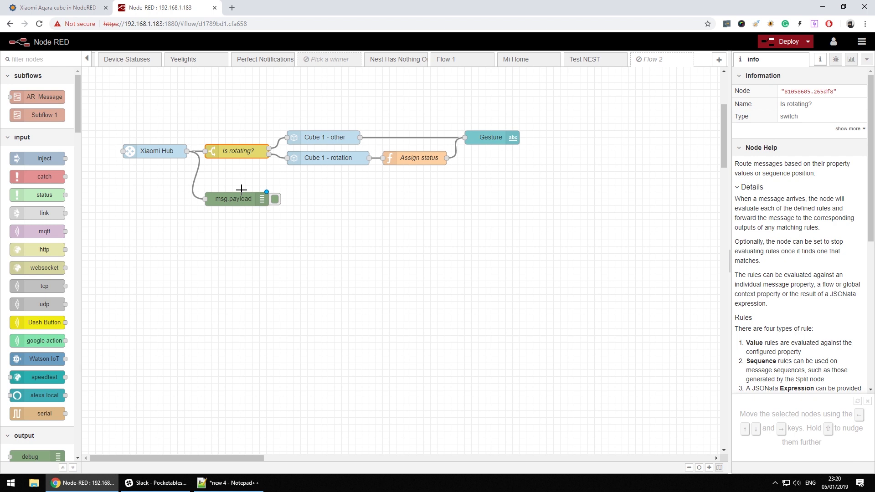
pyautogui.doubleClick(237, 151)
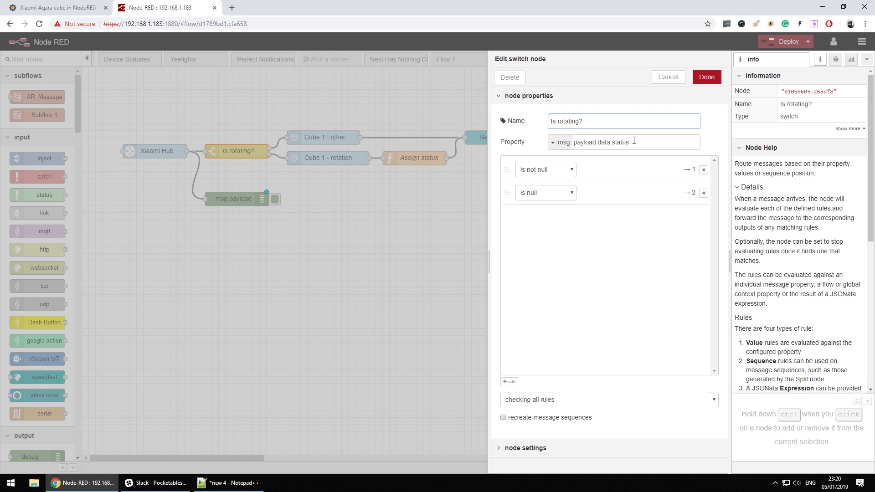
pyautogui.doubleClick(599, 142)
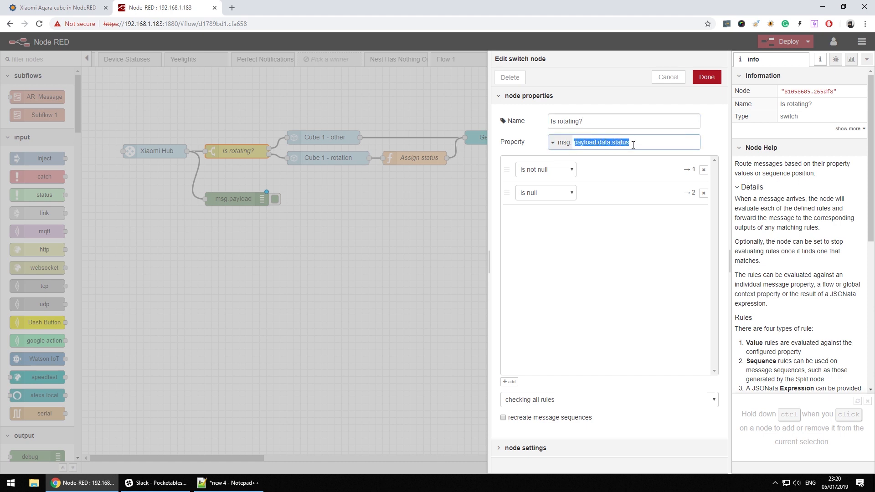
pyautogui.moveTo(257, 402)
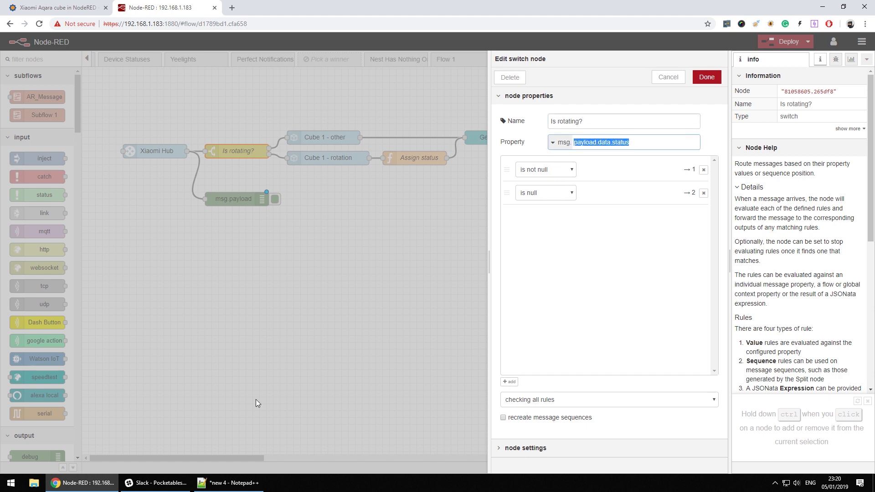
pyautogui.click(228, 483)
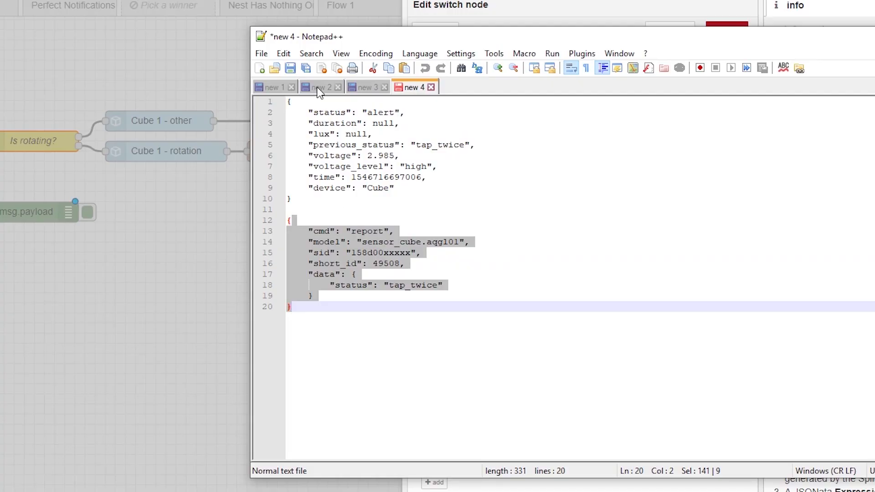
pyautogui.click(319, 88)
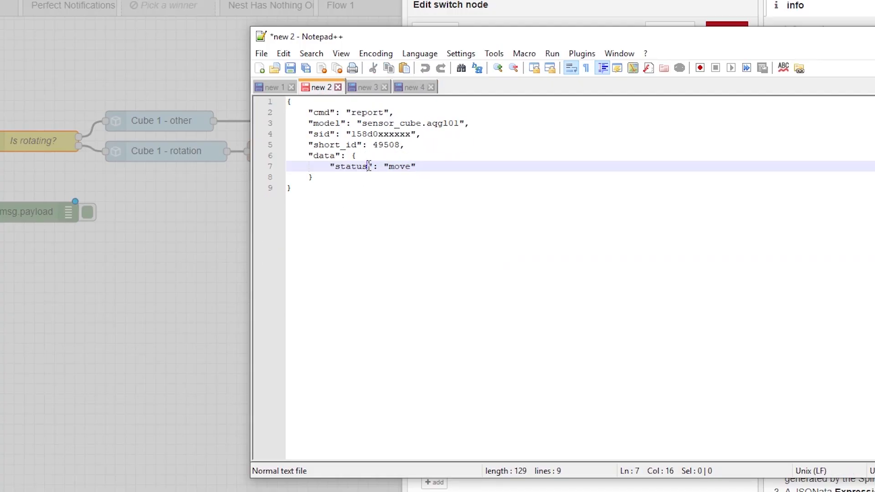
pyautogui.doubleClick(350, 166)
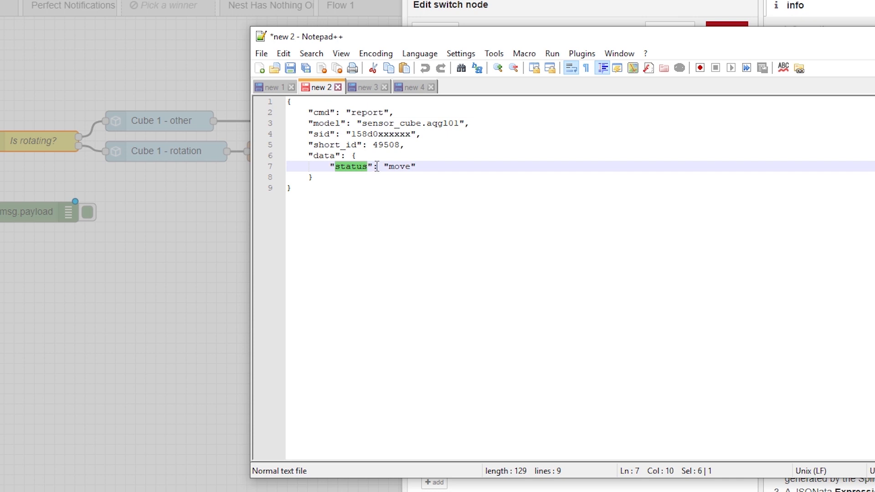
pyautogui.doubleClick(398, 166)
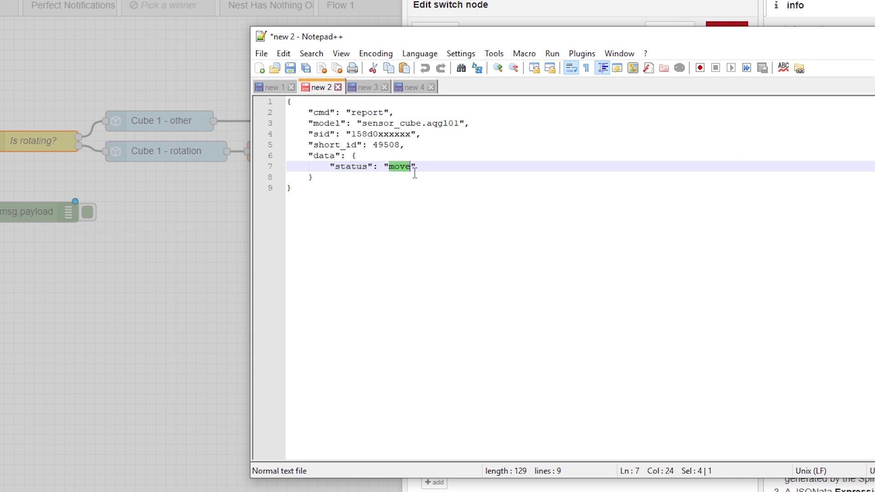
pyautogui.click(365, 87)
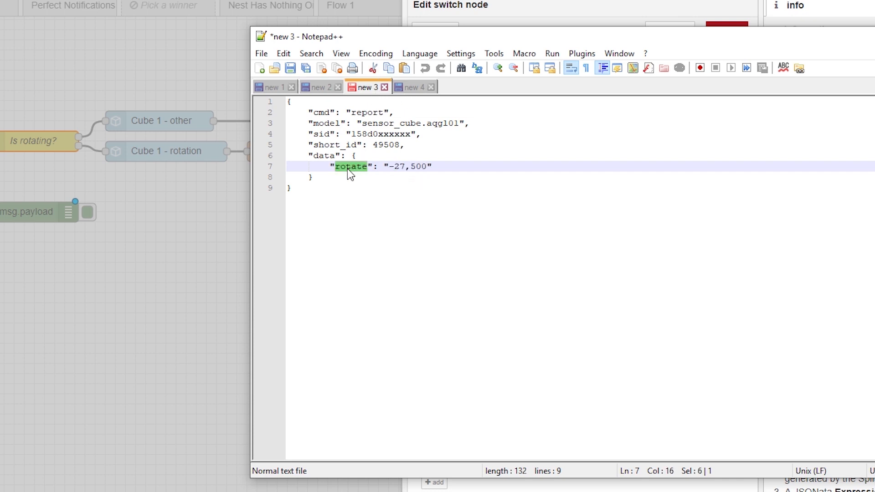
pyautogui.click(367, 166)
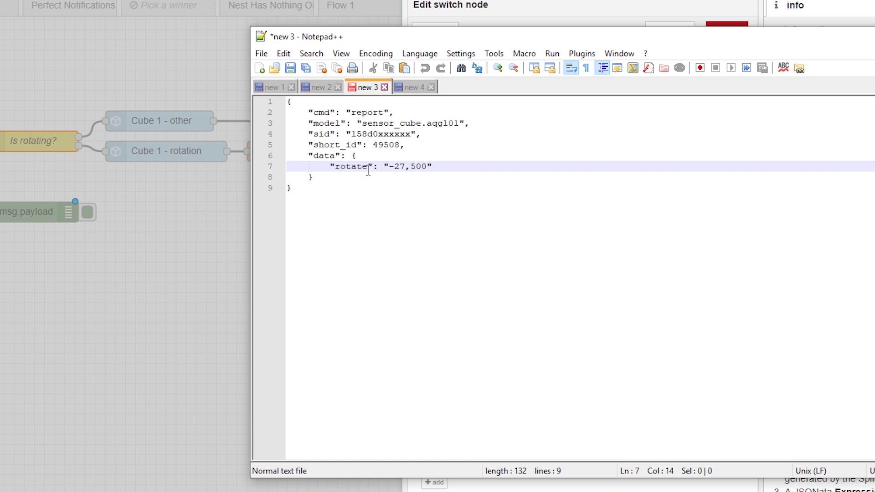
pyautogui.doubleClick(353, 166)
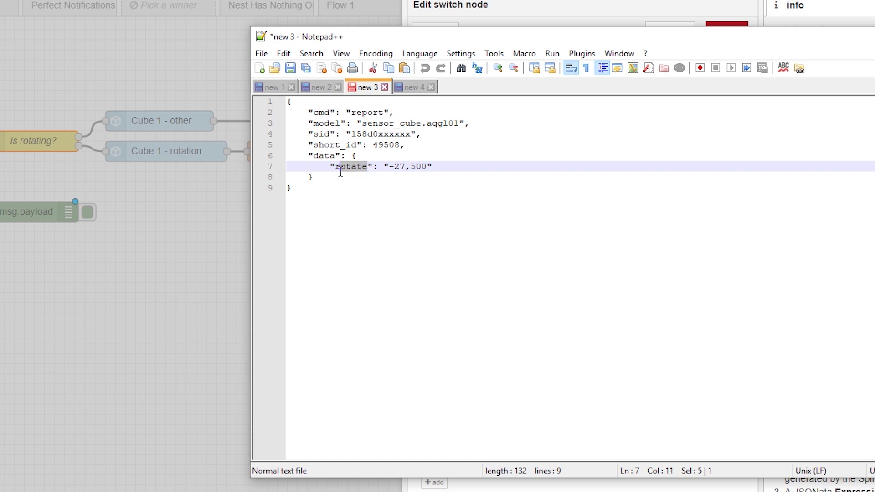
pyautogui.click(81, 483)
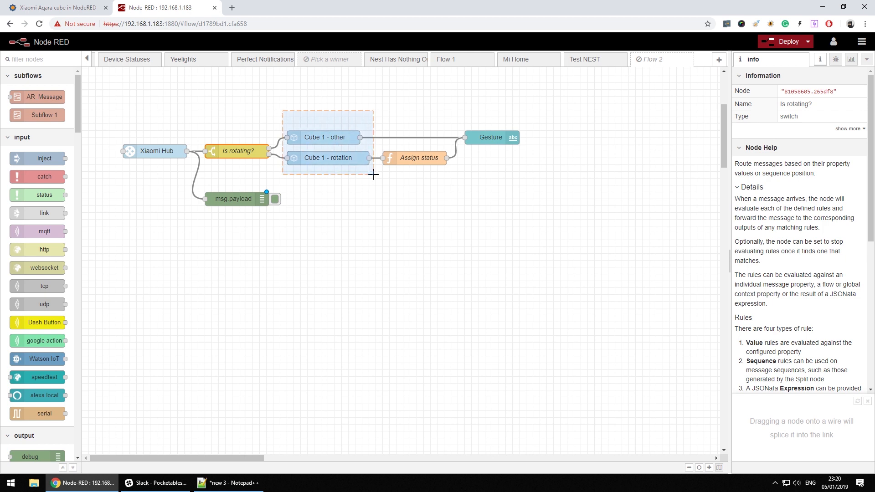
# Keep Cube 1 - rotation's Output on Full data and confirm its settings
pyautogui.doubleClick(328, 158)
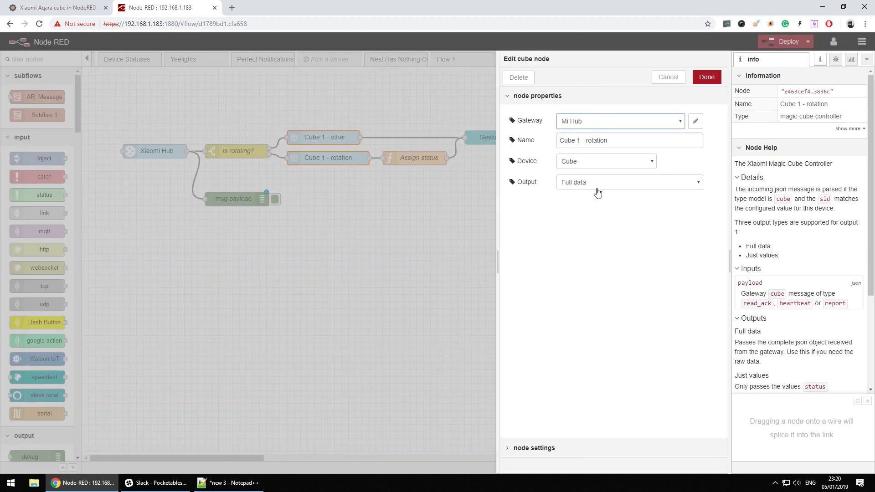
pyautogui.moveTo(571, 193)
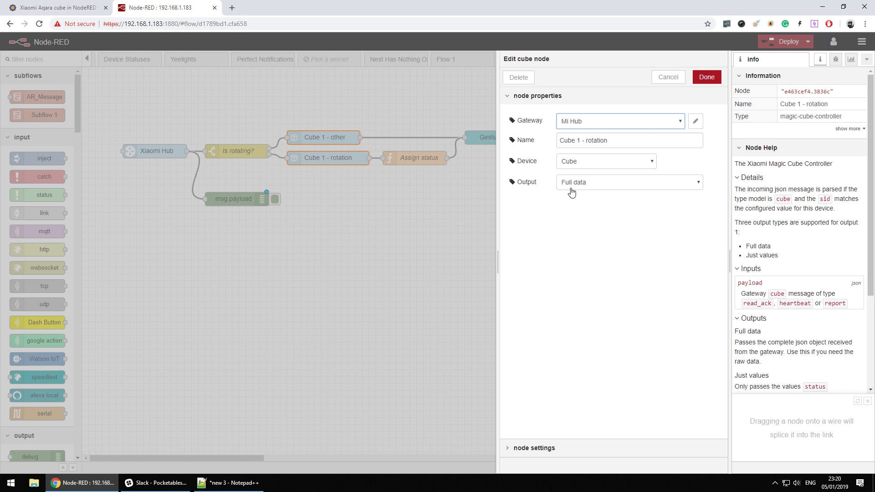
pyautogui.click(604, 160)
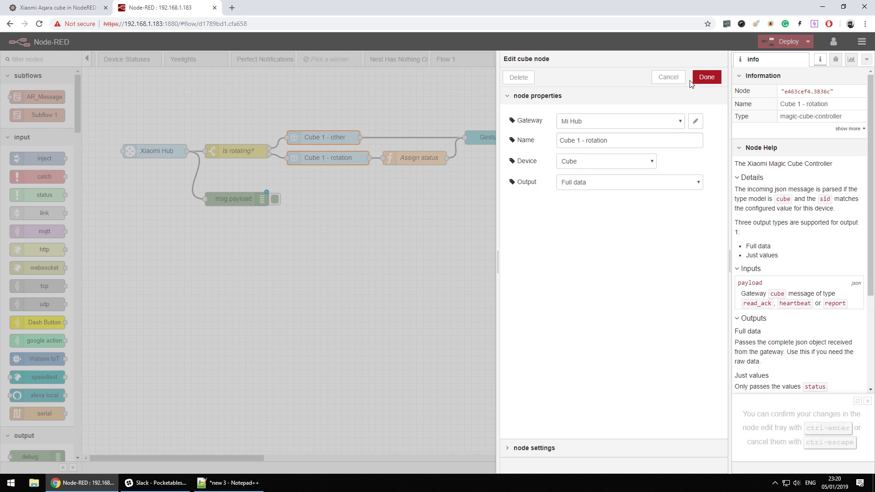
pyautogui.click(705, 76)
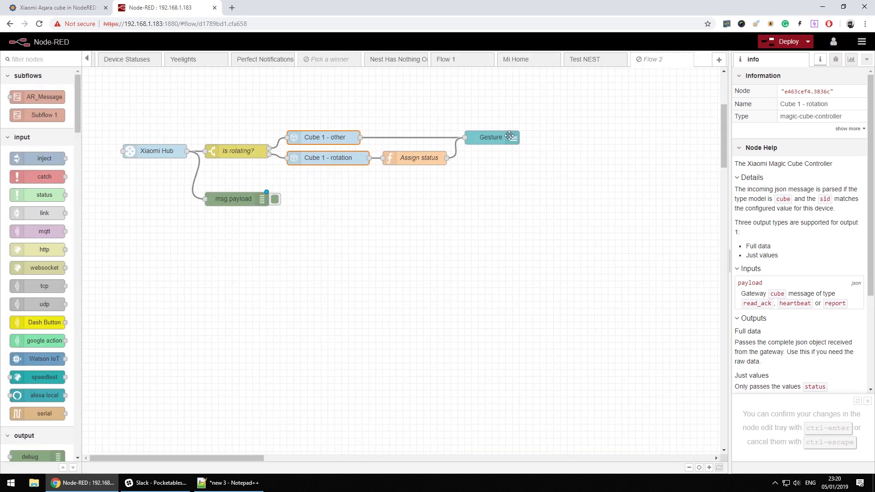
# Show the dashboard layout sidebar and launch the live dashboard in the browser
pyautogui.click(850, 59)
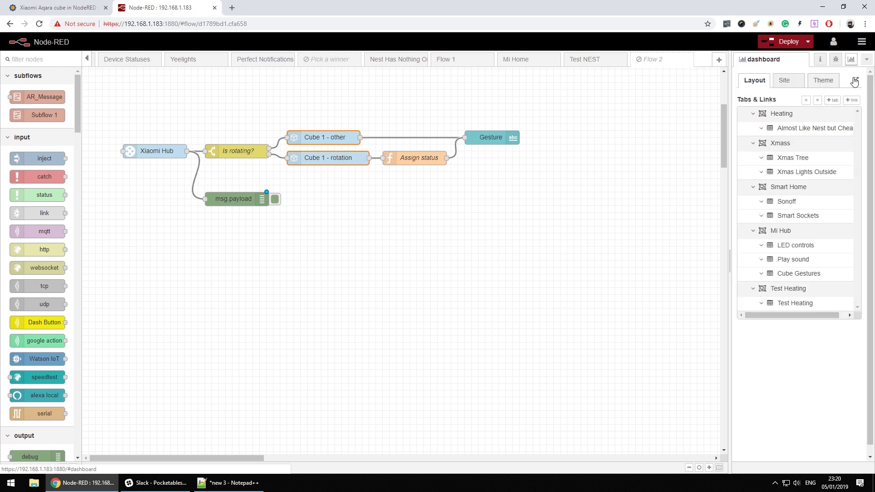
pyautogui.click(854, 81)
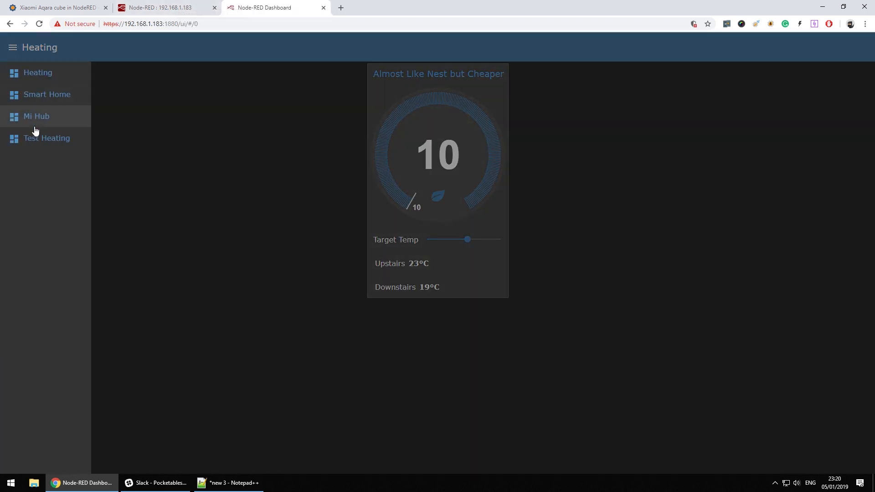
# View the Mi Hub page's Cube Gestures combination output, then return to the flow editor
pyautogui.click(36, 116)
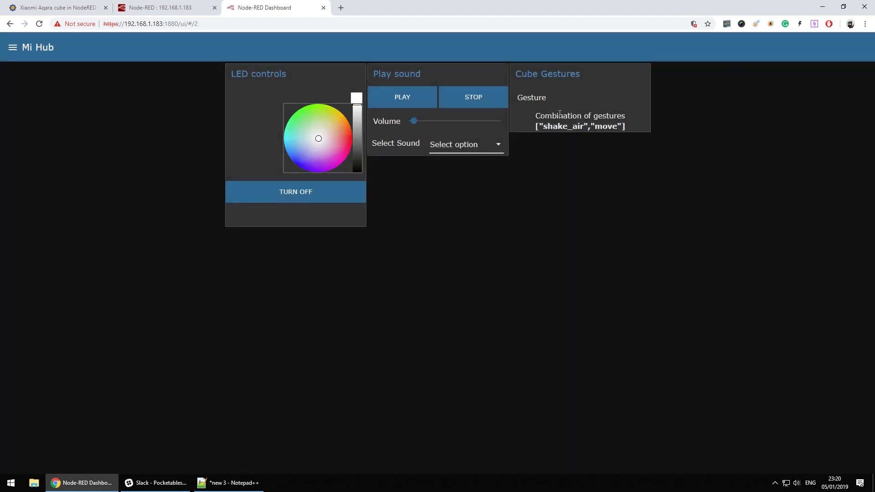
pyautogui.moveTo(555, 100)
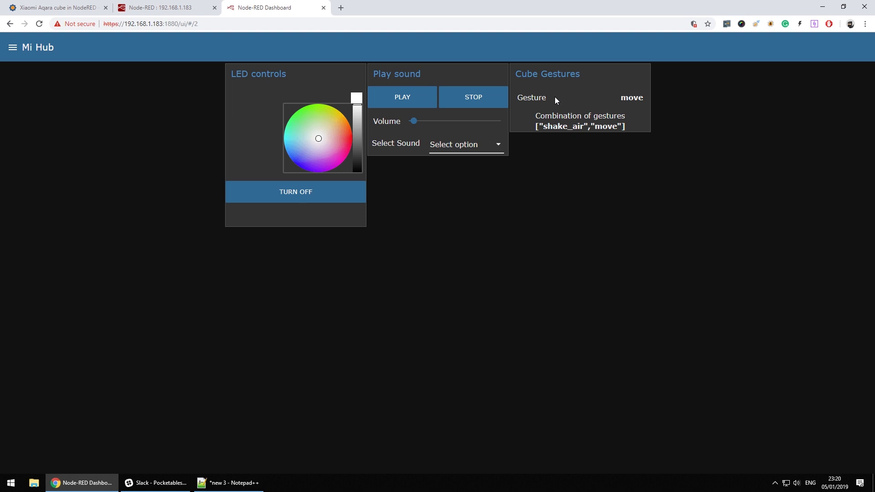
pyautogui.moveTo(186, 4)
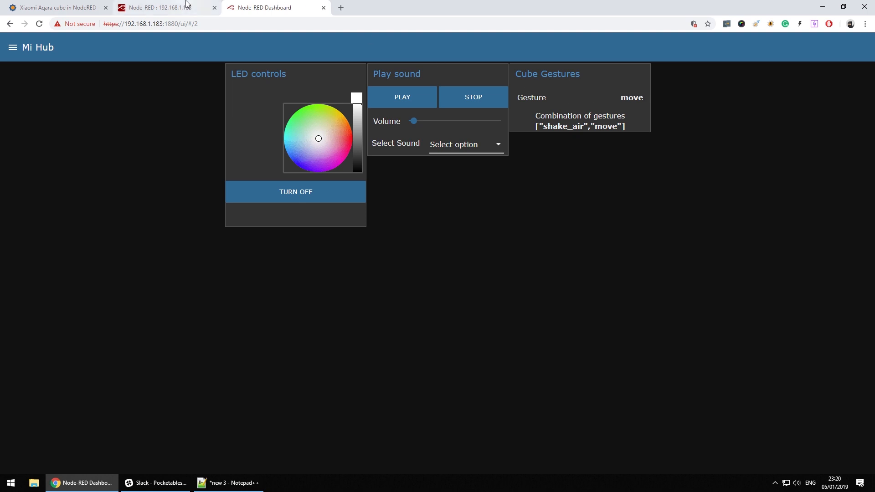
pyautogui.click(163, 7)
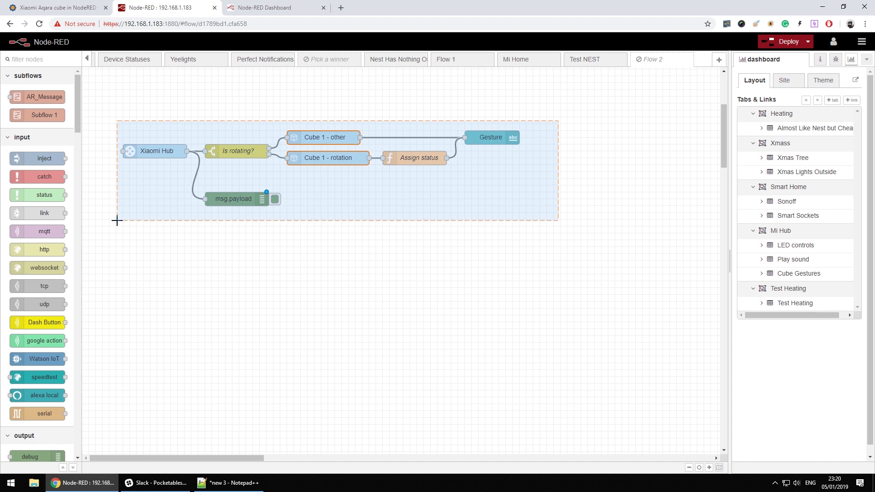
# Deselect the gesture flow, check live gestures on the dashboard, and bring up the editor's main menu
pyautogui.click(202, 276)
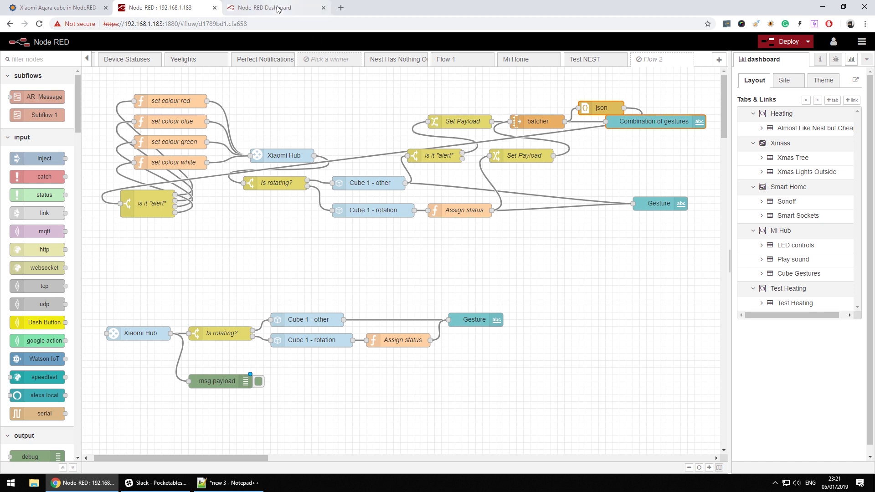
pyautogui.click(263, 7)
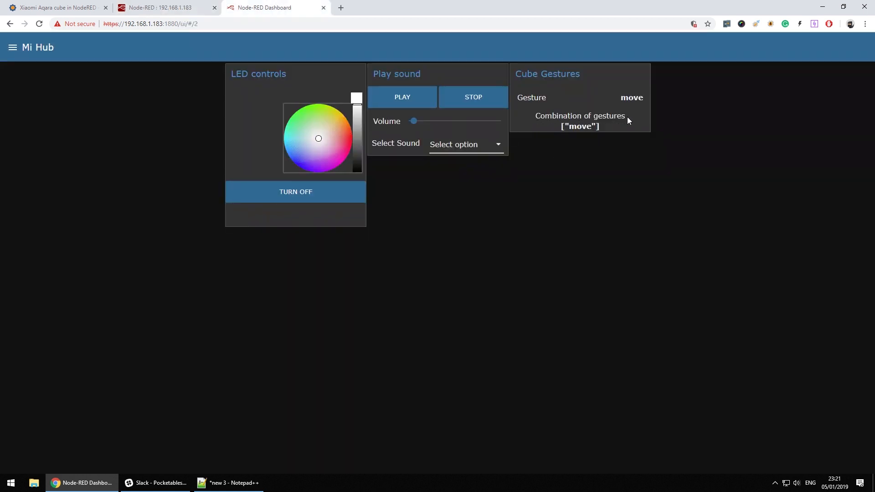
pyautogui.click(162, 7)
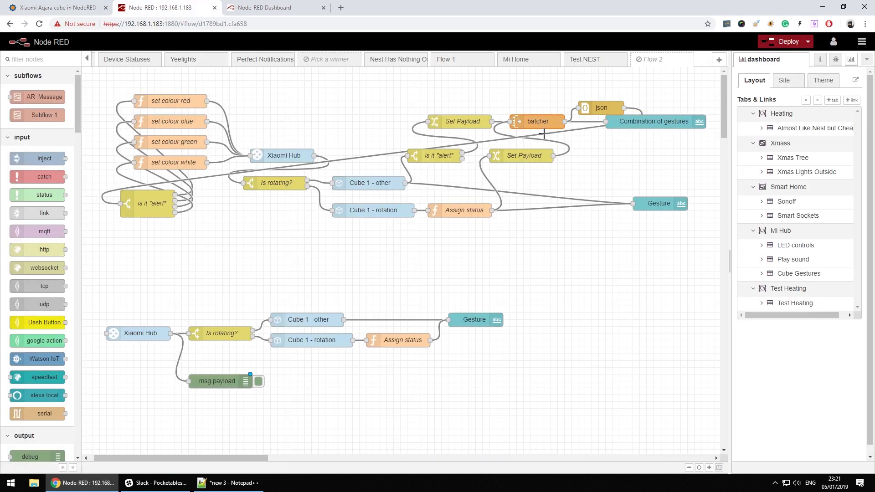
pyautogui.click(861, 41)
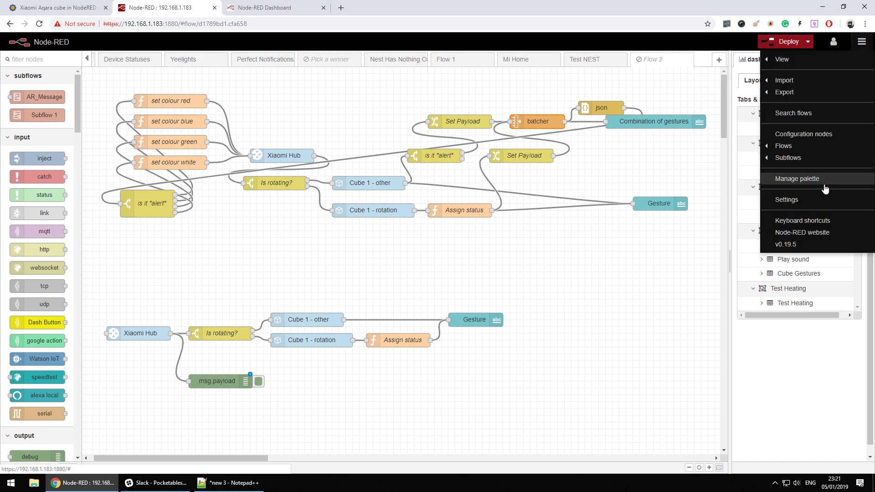
# Filter Manage palette for 'batc' to confirm node-red-contrib-batcher is installed, then close it
pyautogui.click(796, 178)
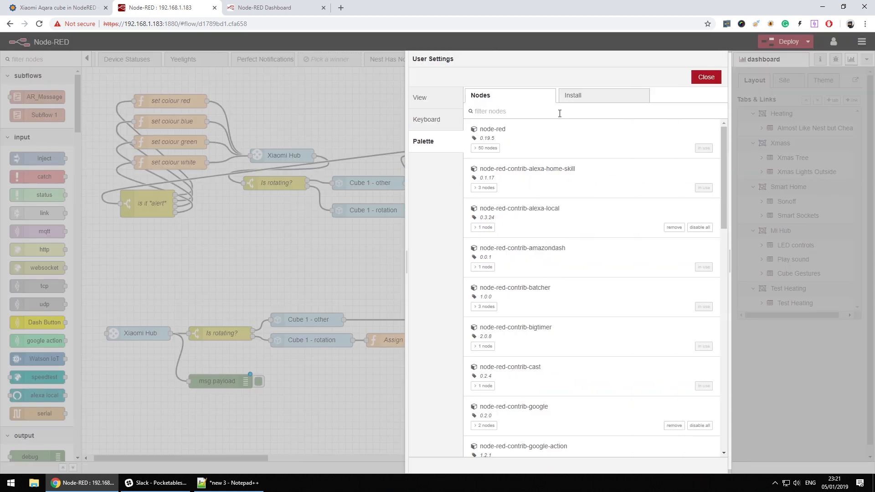
pyautogui.write('batc')
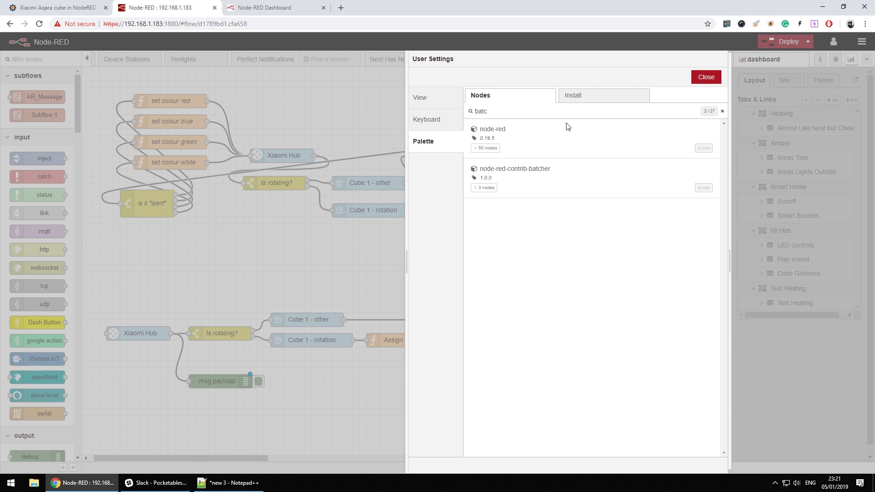
pyautogui.moveTo(699, 86)
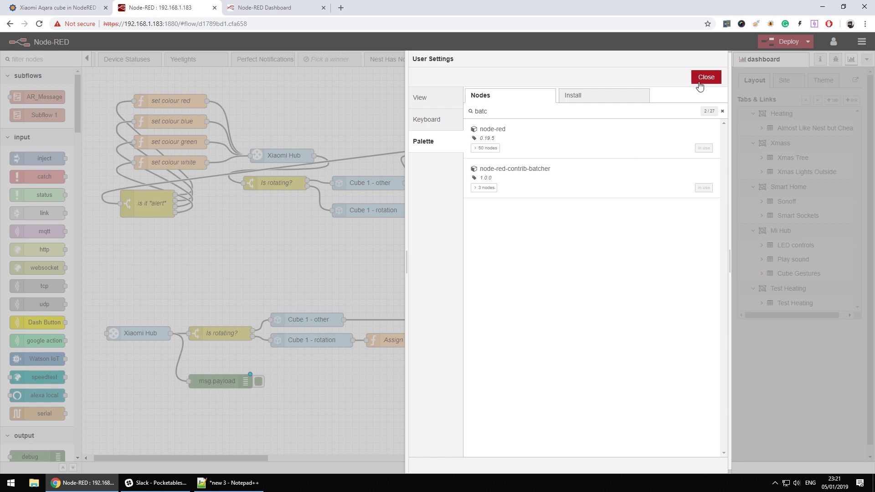
pyautogui.click(705, 76)
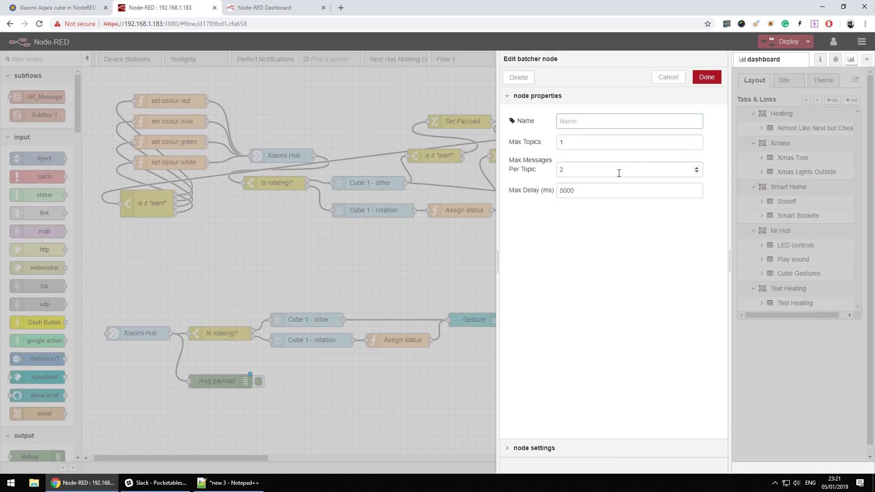
# Review the batcher's 2 messages per topic and 5000 ms delay, then return to the flow editor
pyautogui.click(625, 190)
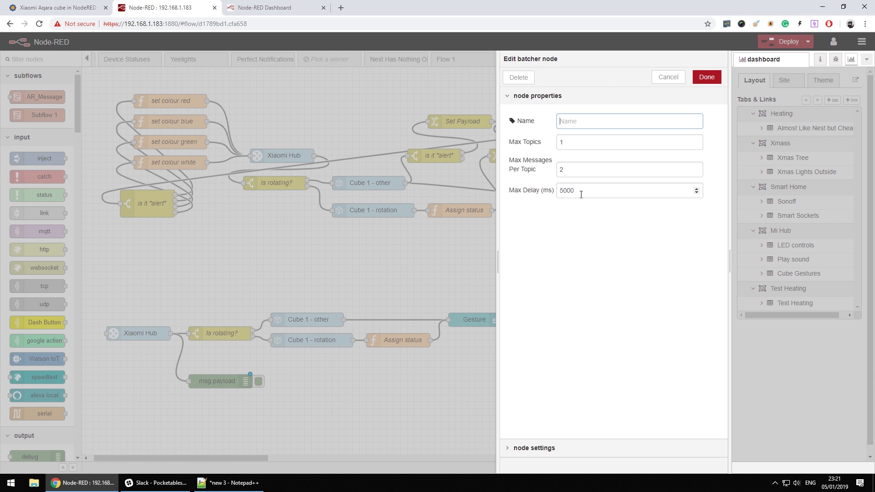
pyautogui.click(705, 76)
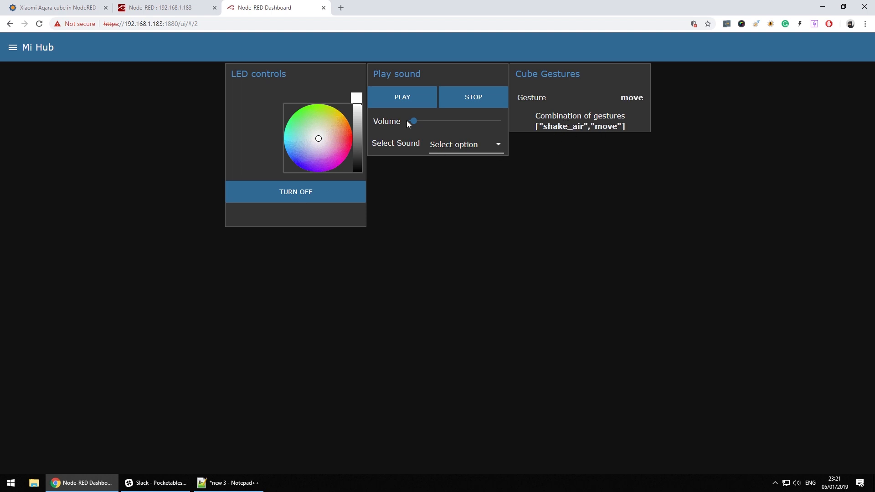
pyautogui.click(160, 7)
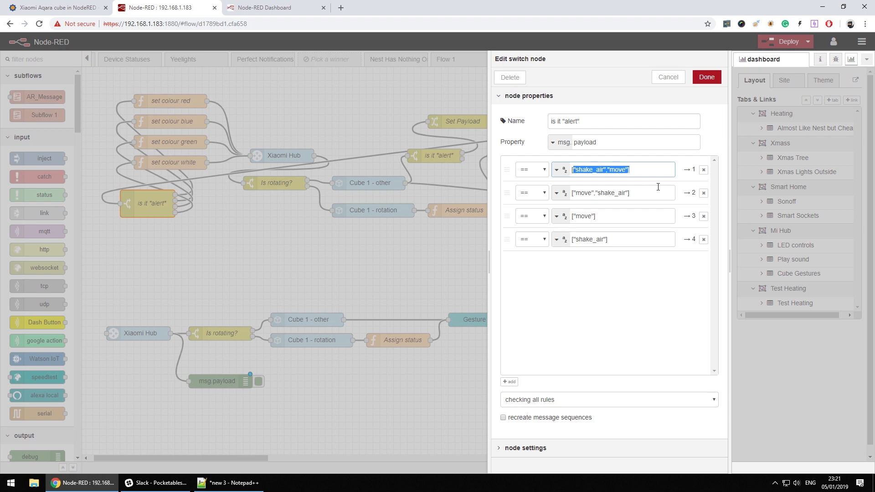
# Review the reversed move/shake_air rule and the payload.status alert rule, closing each switch
pyautogui.click(612, 192)
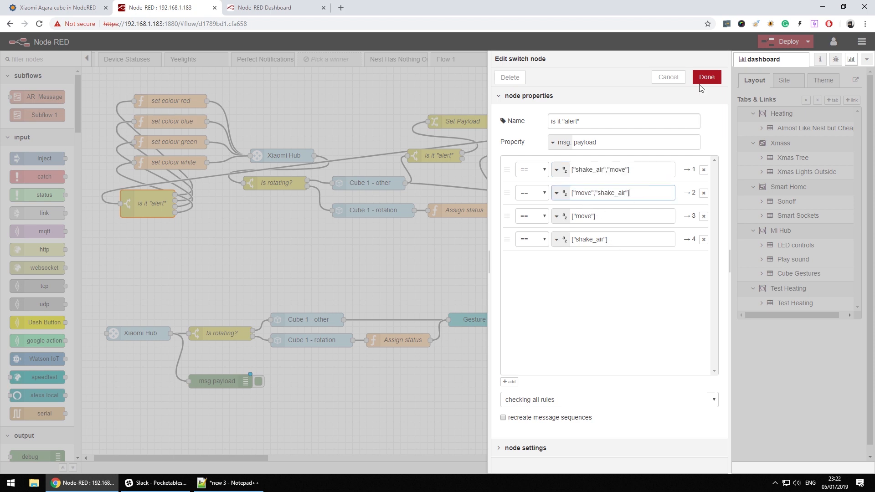
pyautogui.click(706, 77)
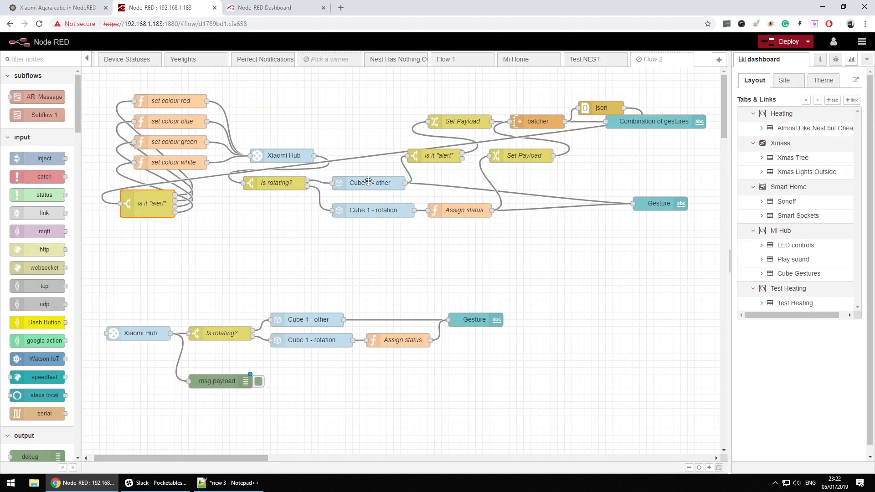
pyautogui.moveTo(475, 156)
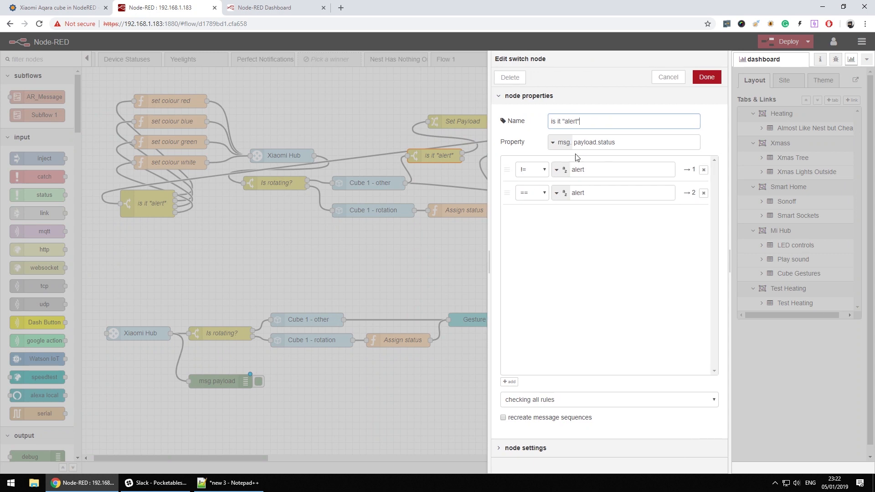
pyautogui.click(613, 193)
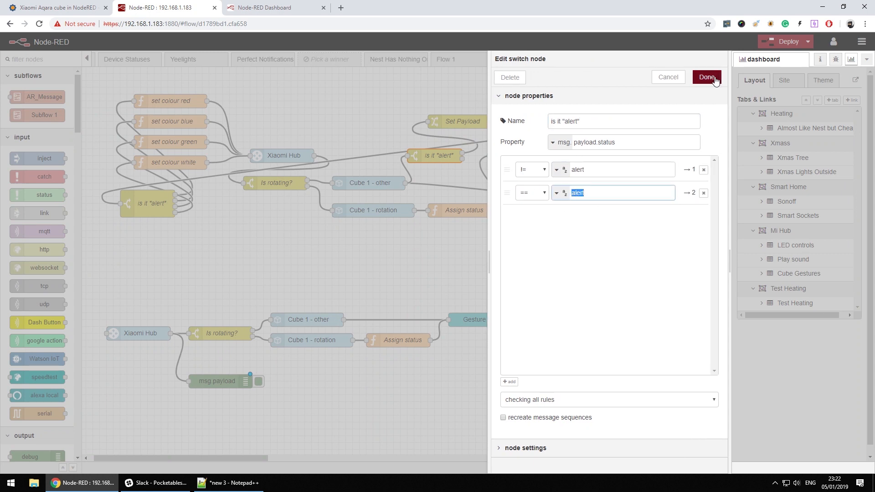
pyautogui.click(705, 77)
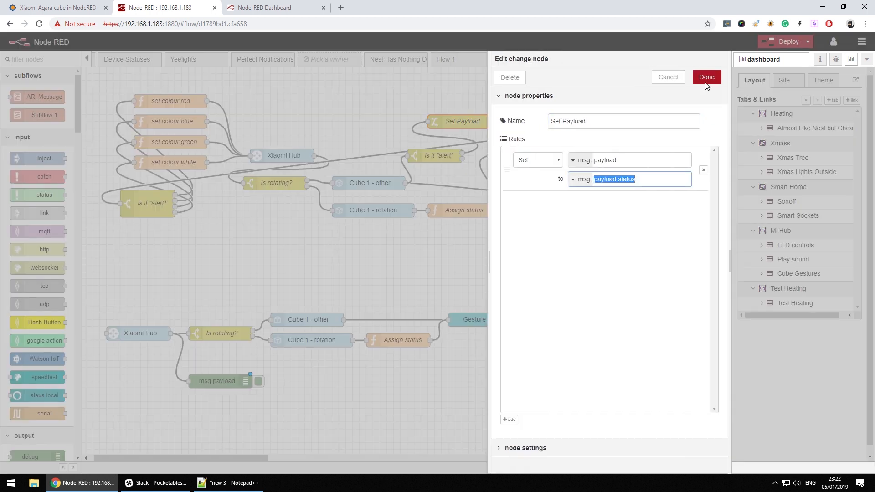
# Close the Set Payload node's settings and bring up the batcher node's settings
pyautogui.click(705, 76)
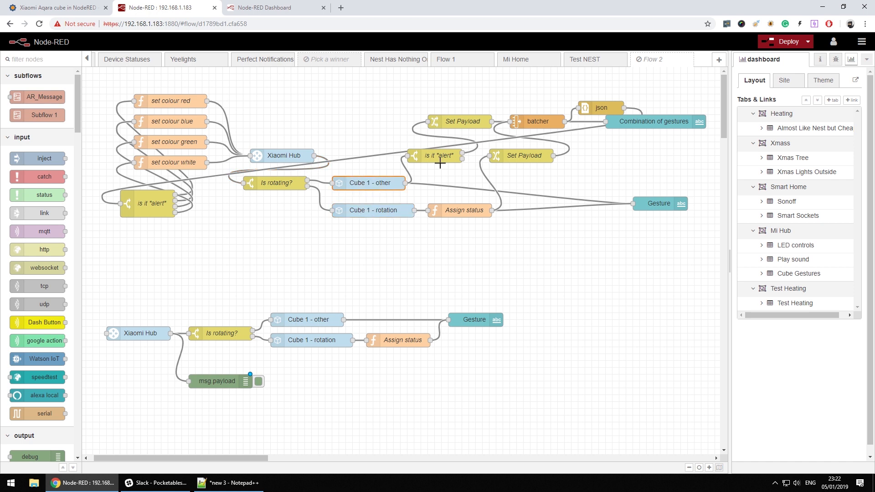
pyautogui.doubleClick(536, 121)
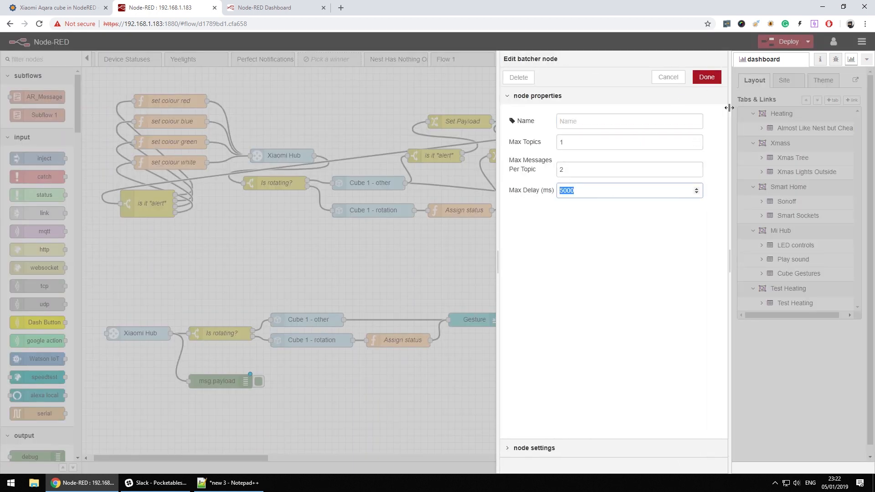
pyautogui.moveTo(706, 76)
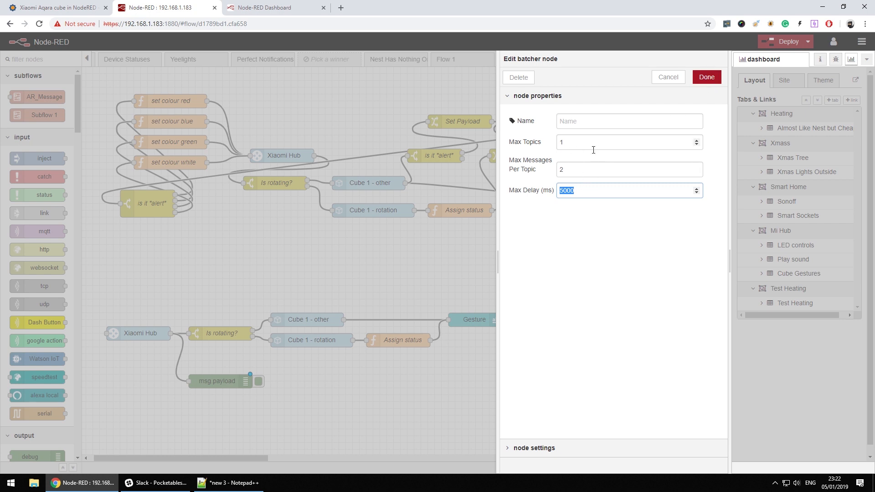
# Close the batcher settings unchanged at 1 topic, 2 messages and 5000 ms delay
pyautogui.click(705, 76)
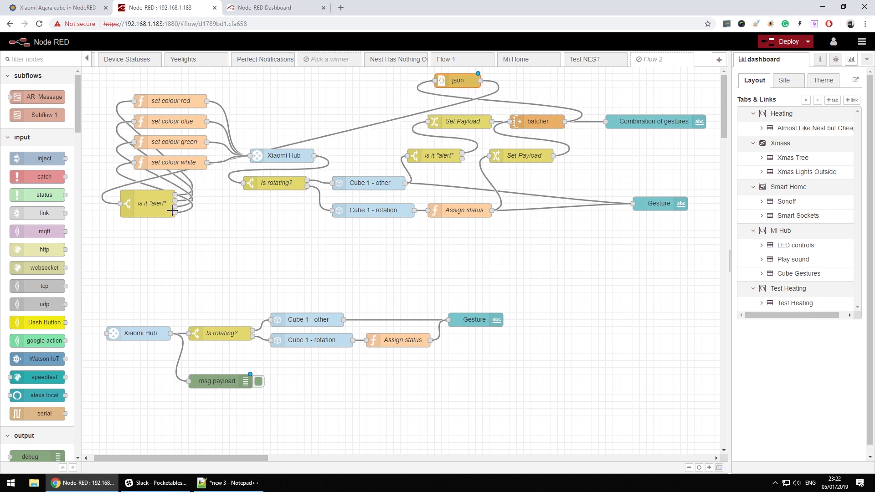
pyautogui.doubleClick(150, 202)
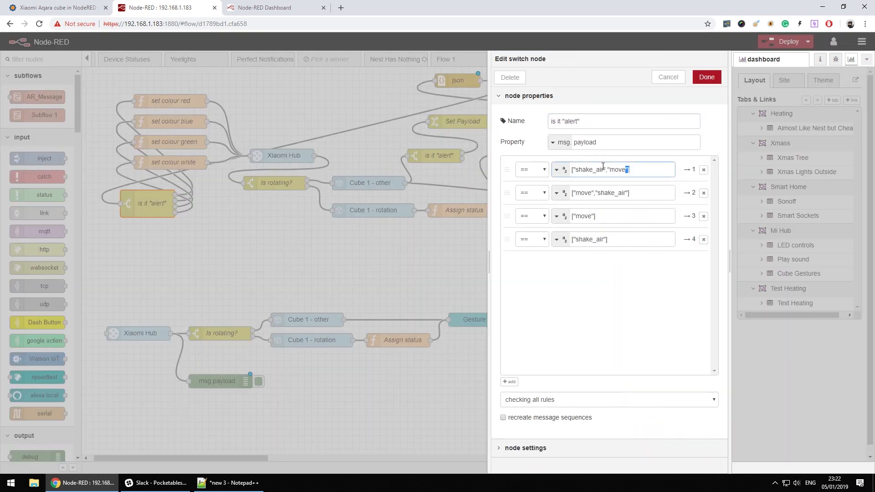
pyautogui.tripleClick(599, 192)
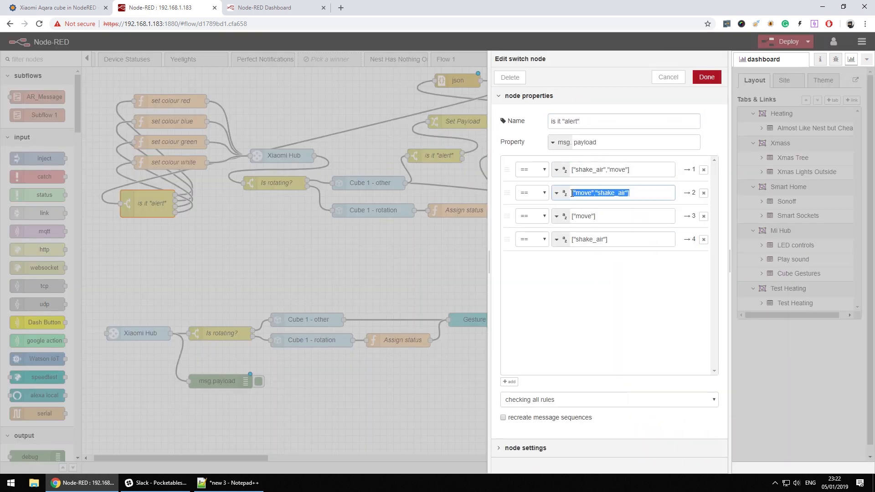
pyautogui.click(705, 76)
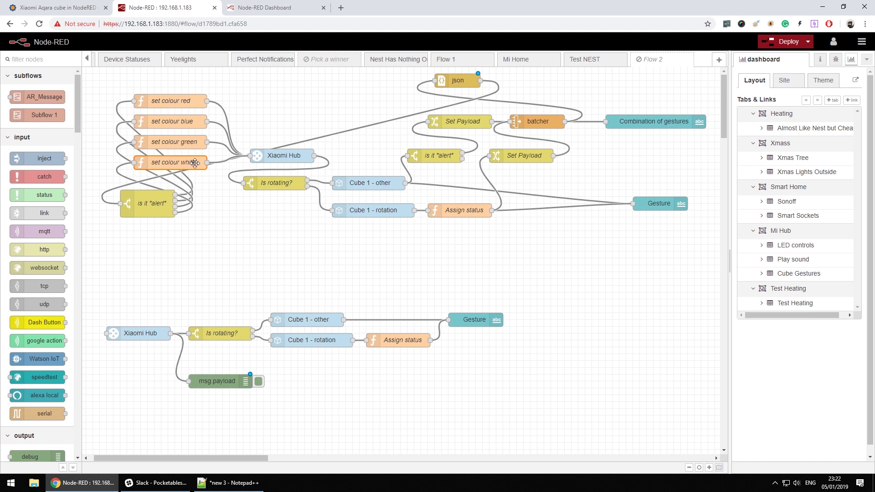
pyautogui.moveTo(246, 244)
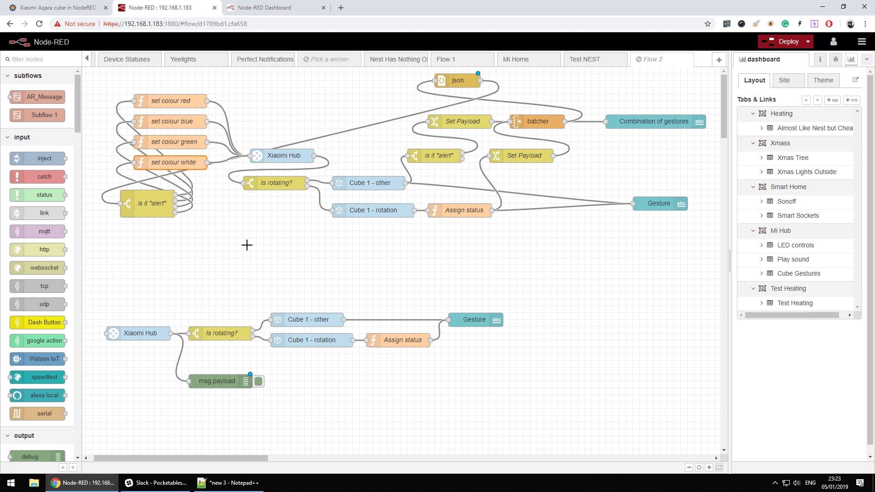
pyautogui.moveTo(296, 280)
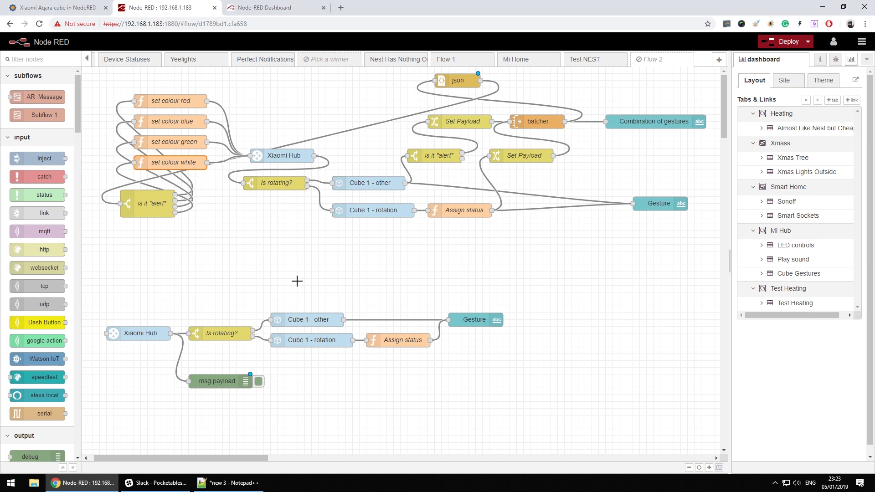